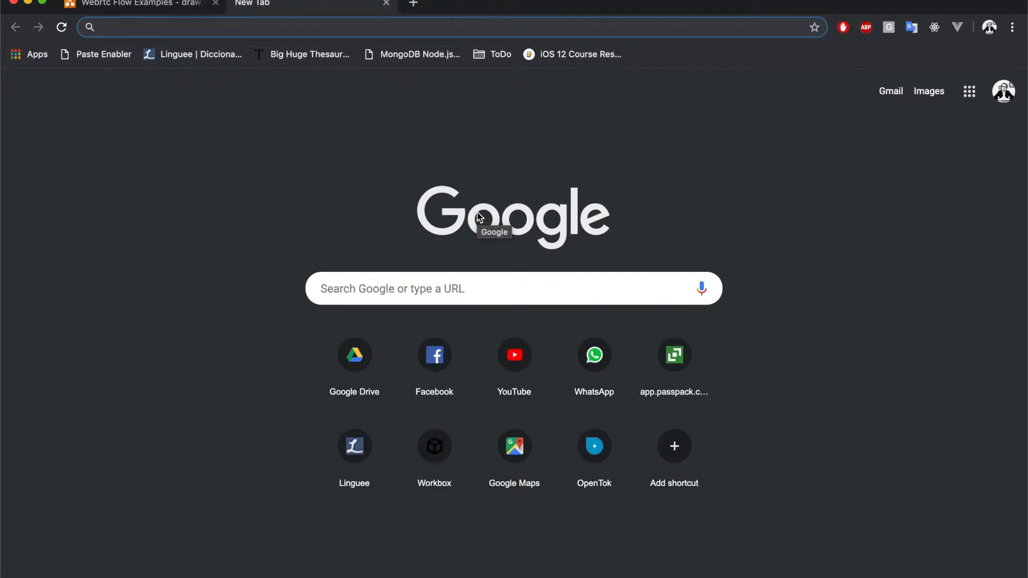
mouse_move(480, 217)
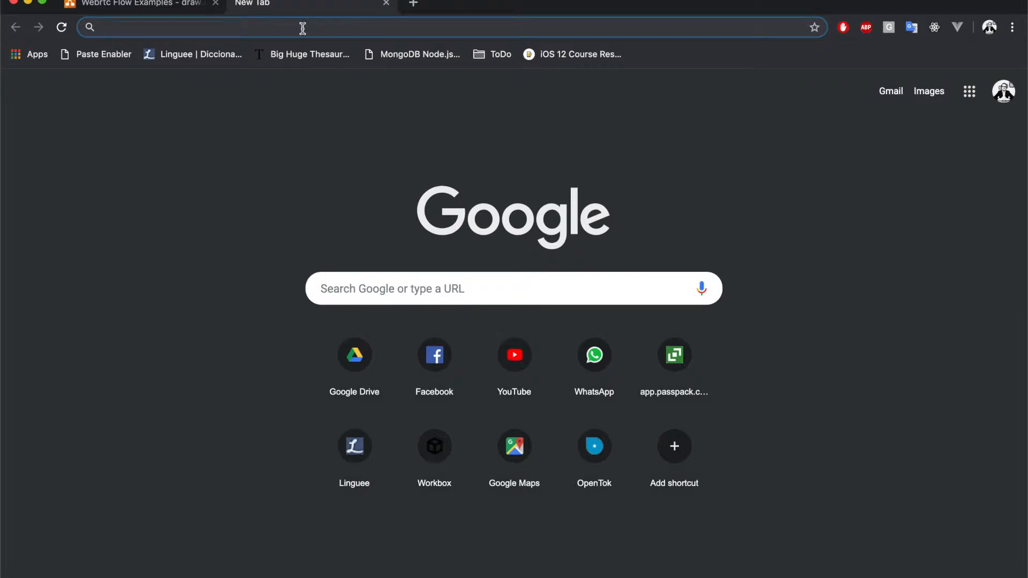
Step: Load localhost:3000 and join room webrtc-training as user 1
type("localhost:3000")
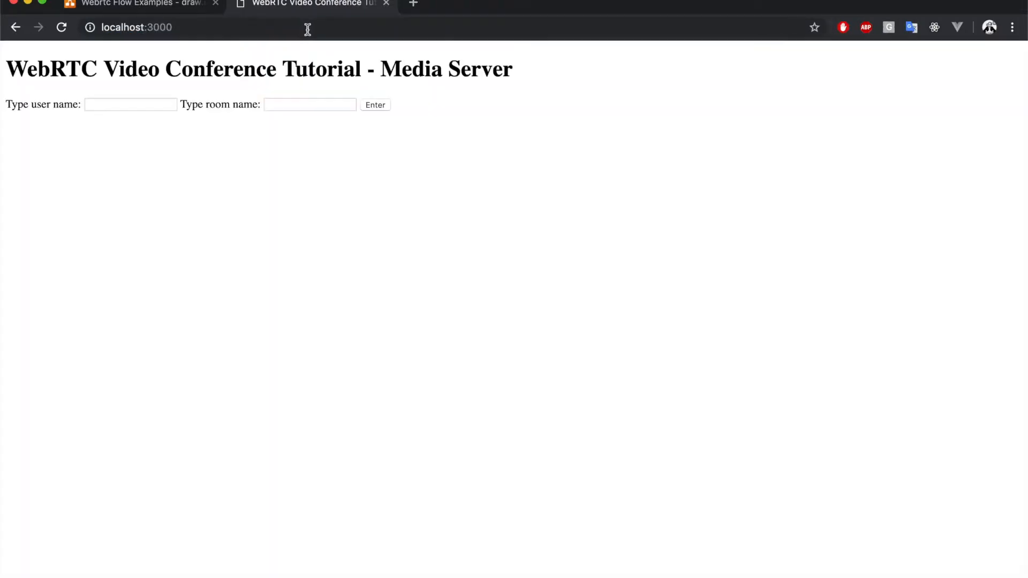
left_click(131, 105)
type("user 1")
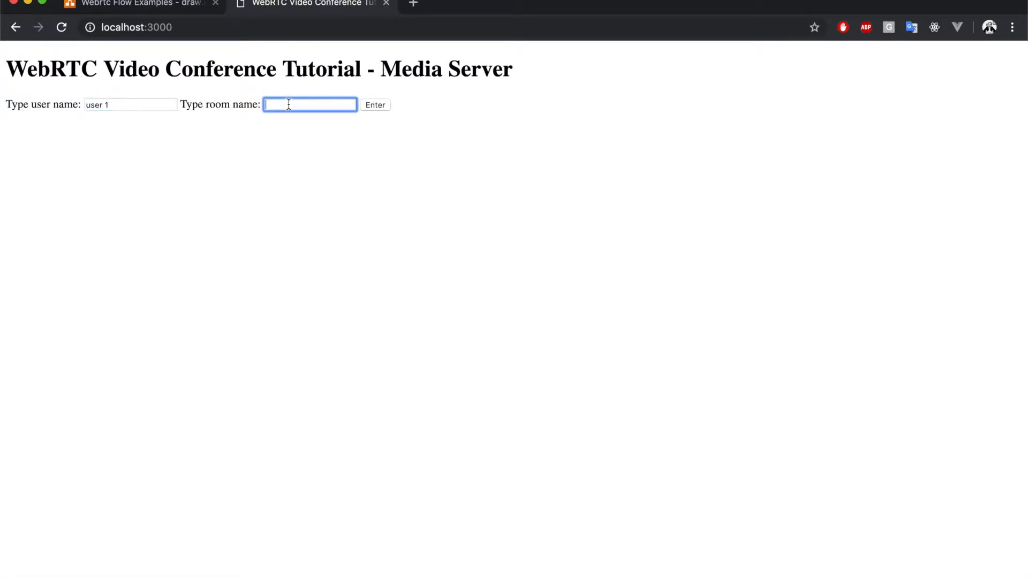
type("webrtc-training")
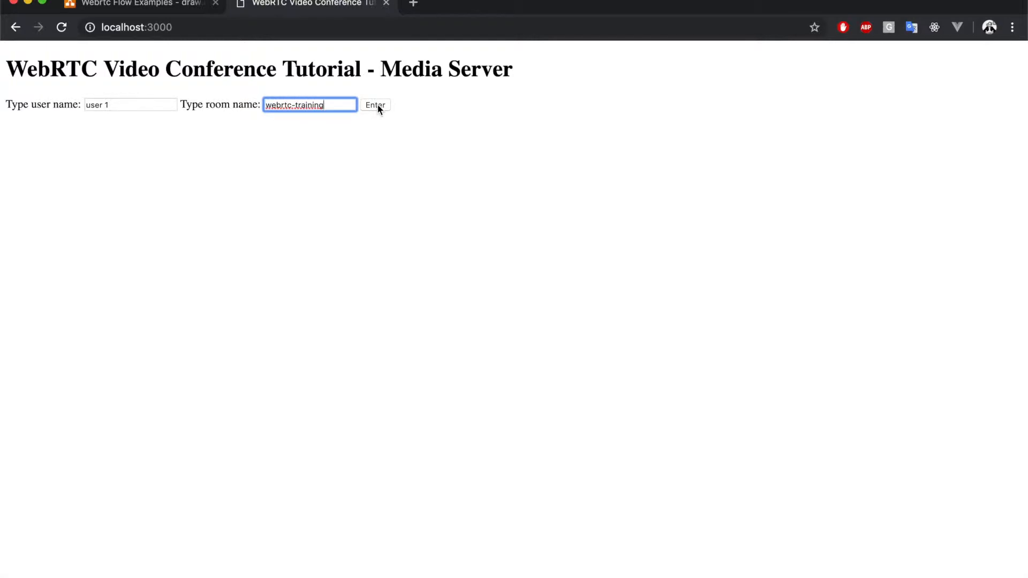
left_click(375, 105)
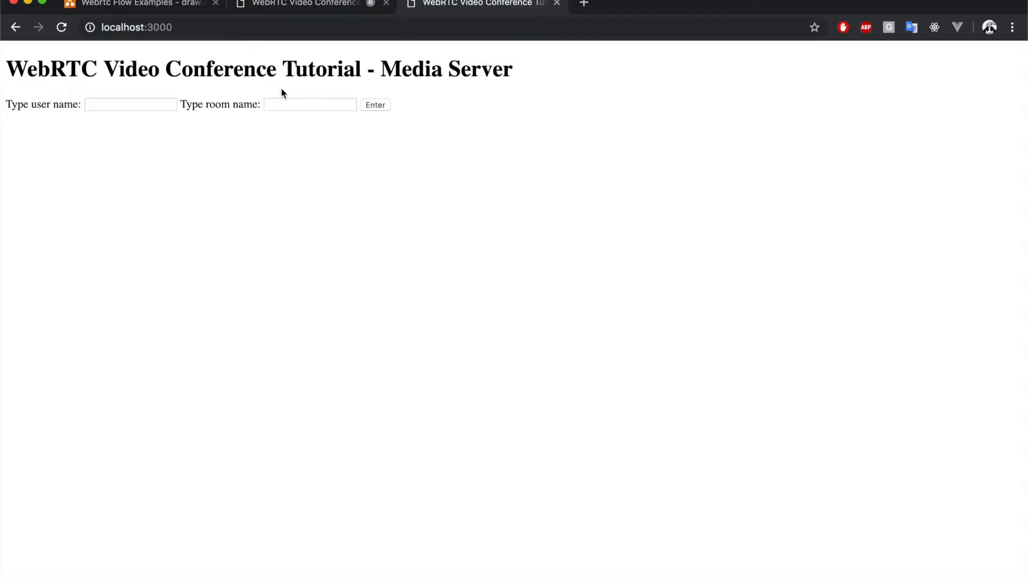
Step: In a second conference page, join room webrtc-training as user2
type("user2")
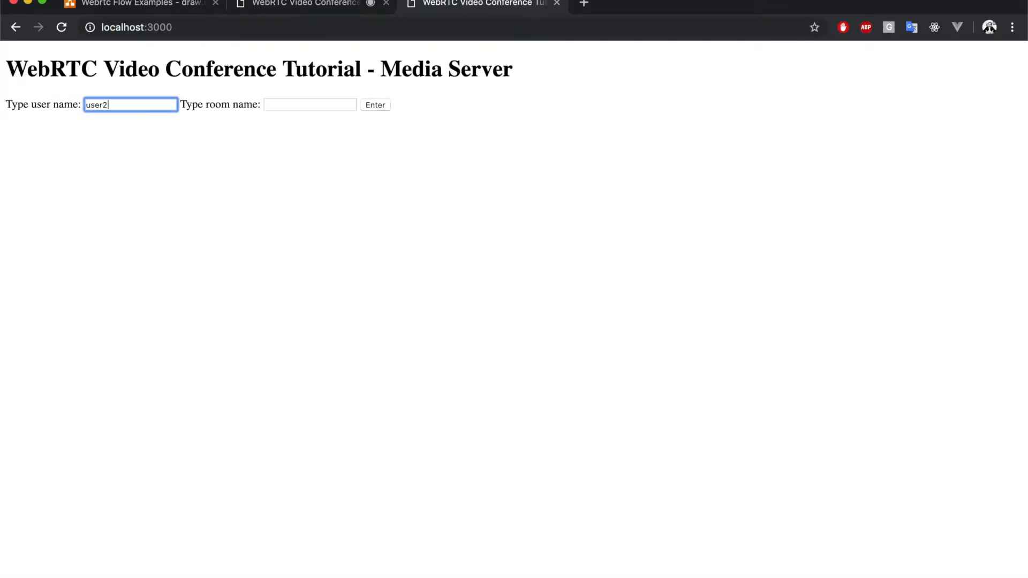
left_click(310, 105)
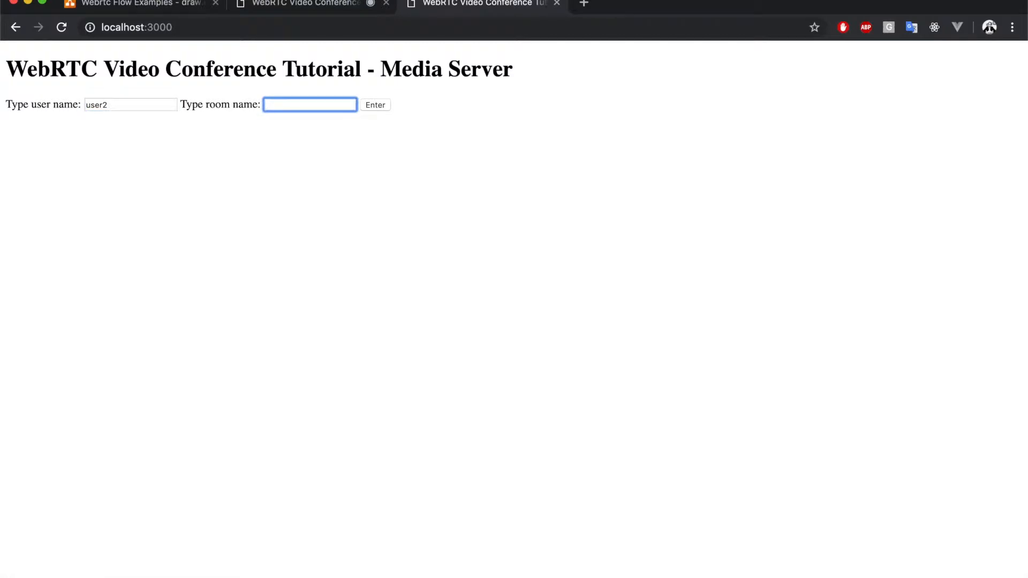
type("webrtc-tr")
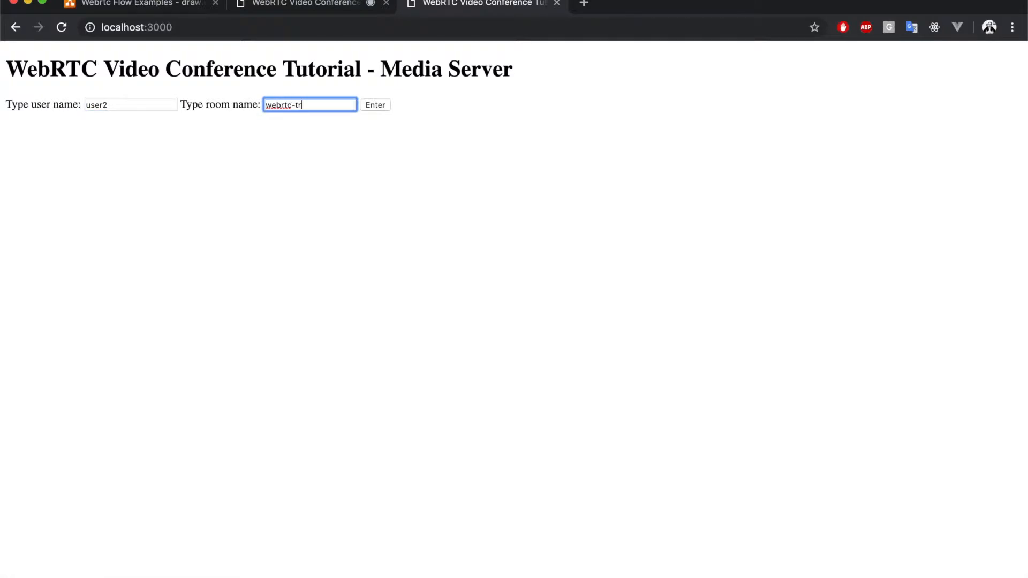
type("aining")
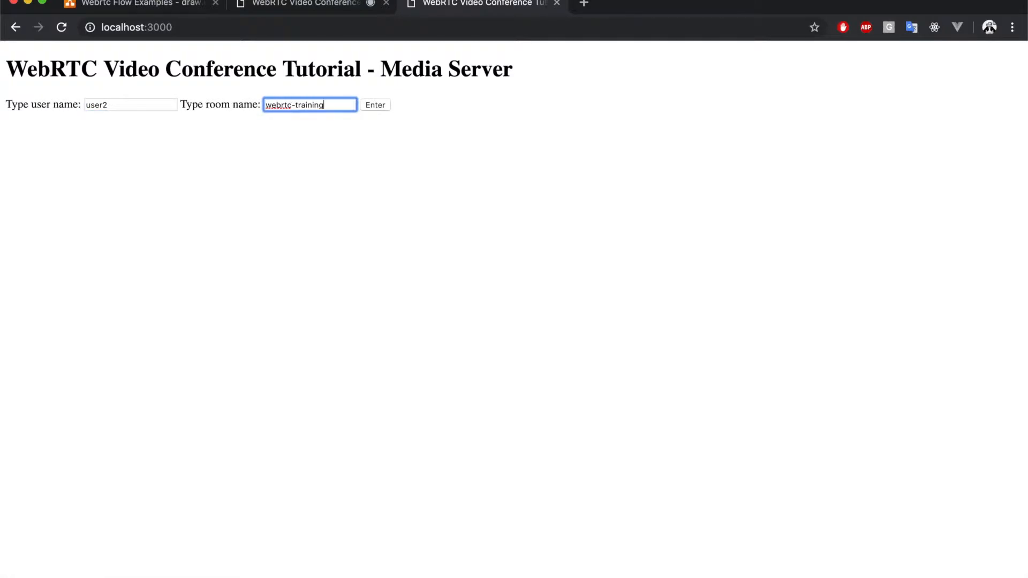
left_click(375, 105)
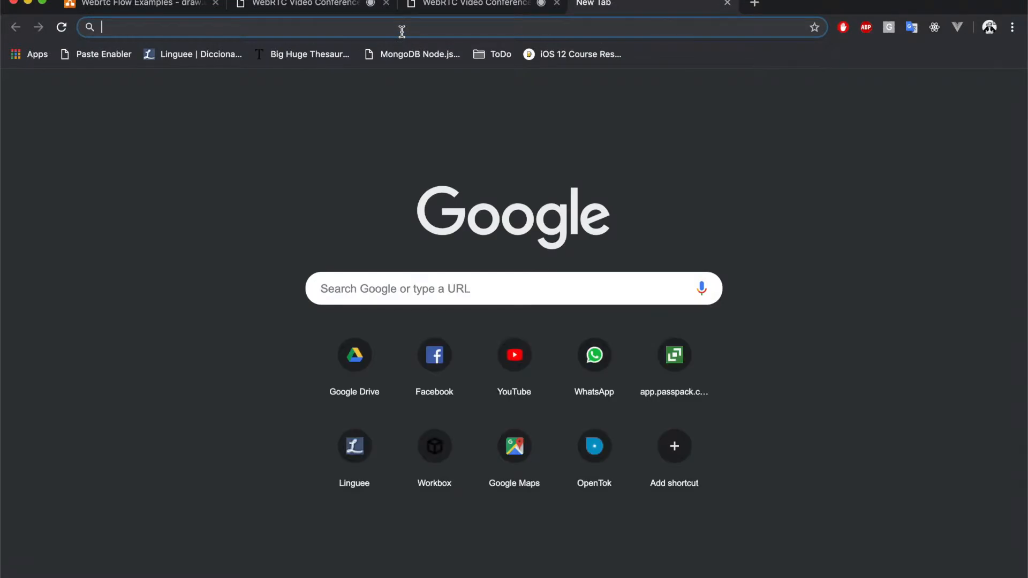
Step: Join webrtc-training as user 3 from a third page, then return to the draw.io diagram
type("localhost:3000")
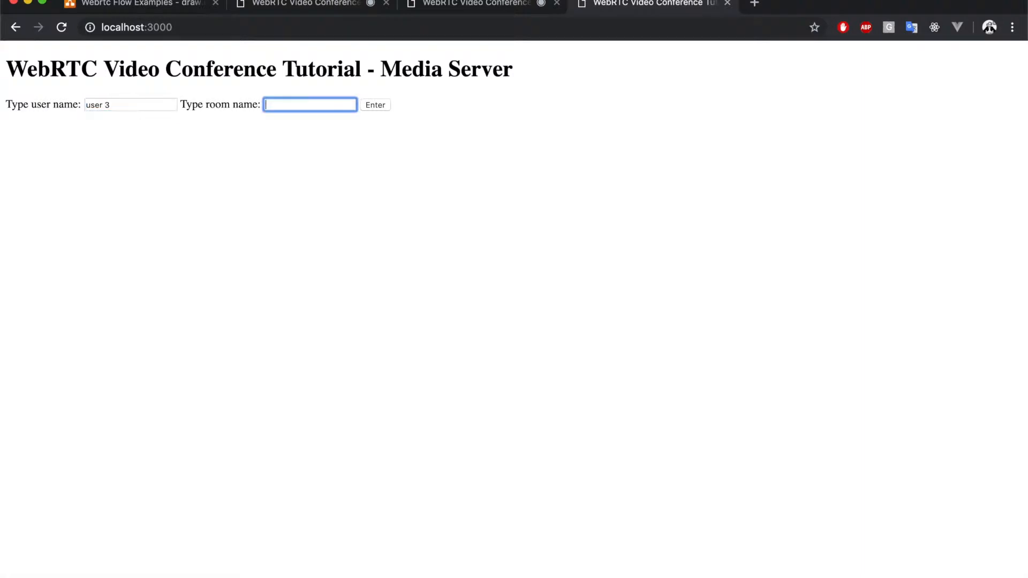
type("webrtc-training")
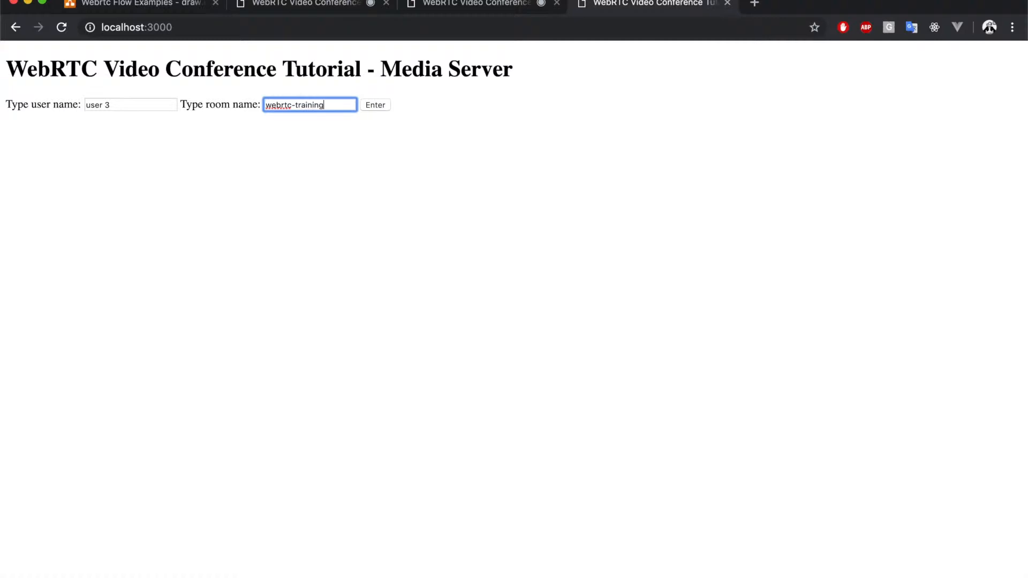
left_click(375, 105)
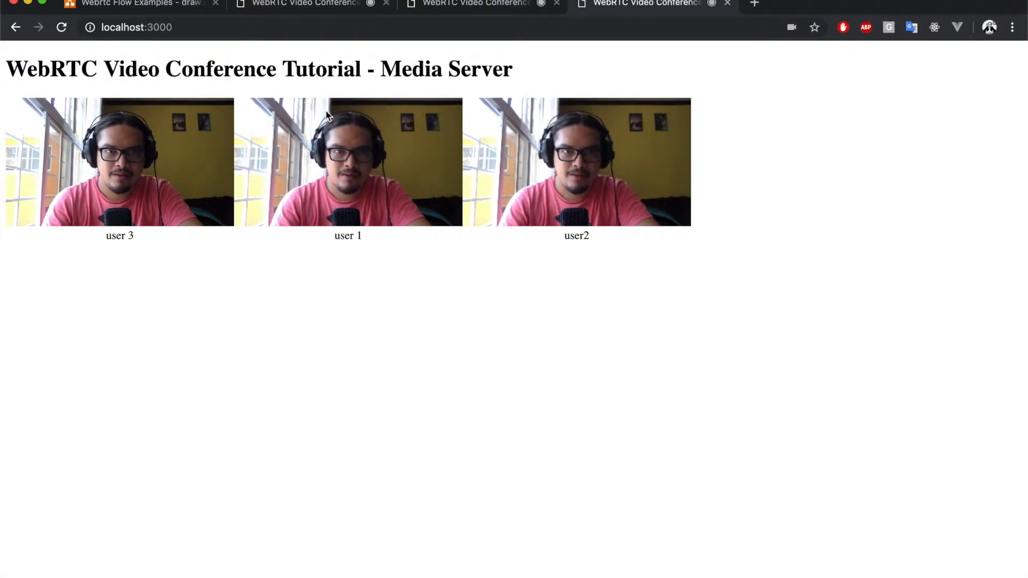
left_click(144, 4)
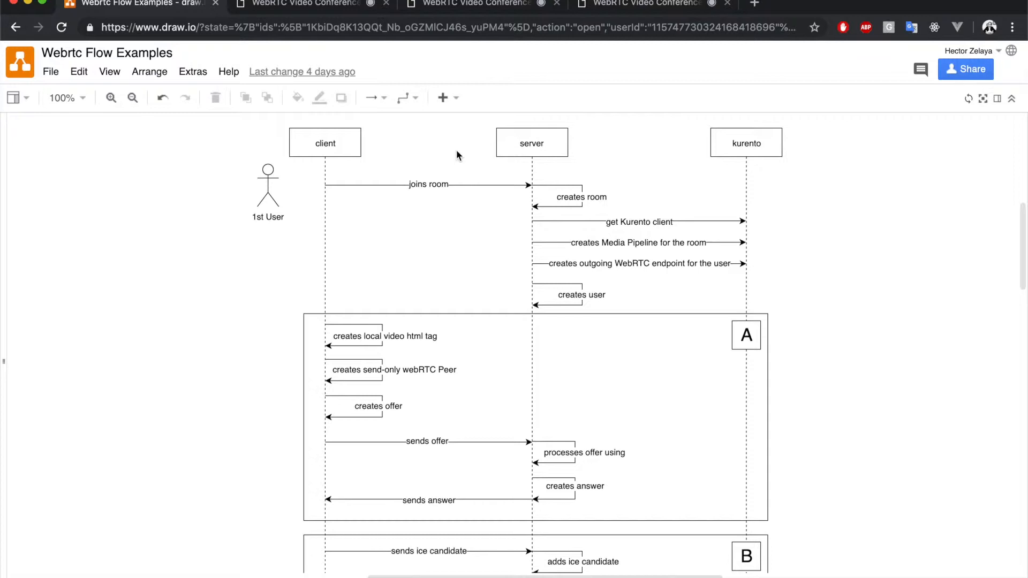
mouse_move(759, 19)
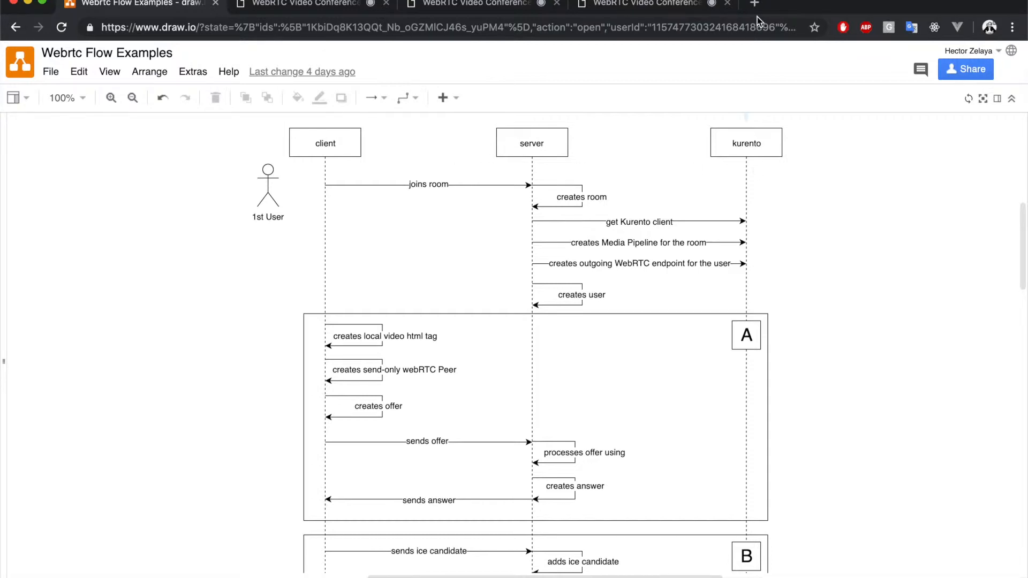
Step: Check the three-user conference once more and close the conference pages
left_click(659, 3)
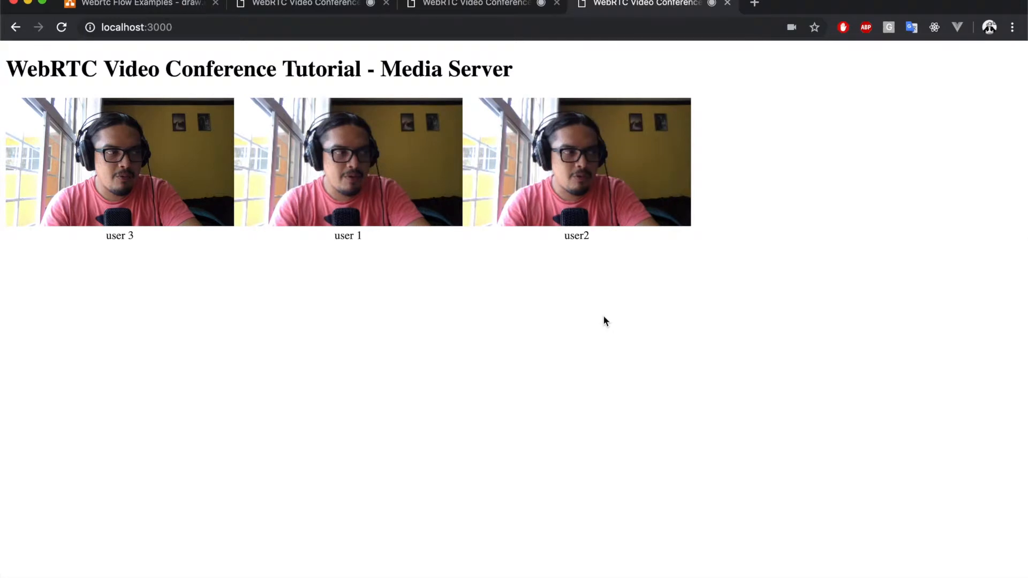
left_click(727, 3)
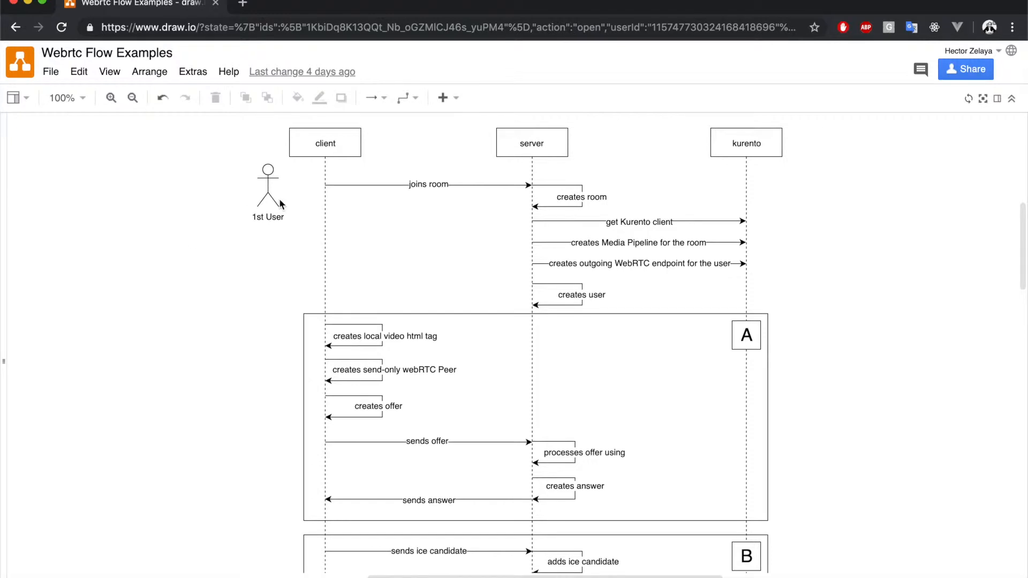
mouse_move(316, 158)
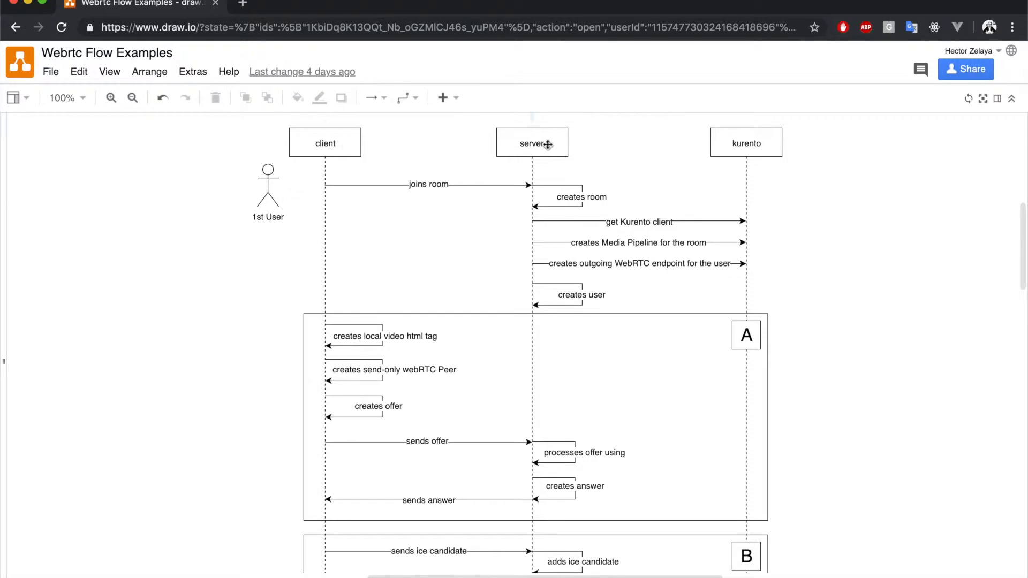
mouse_move(765, 143)
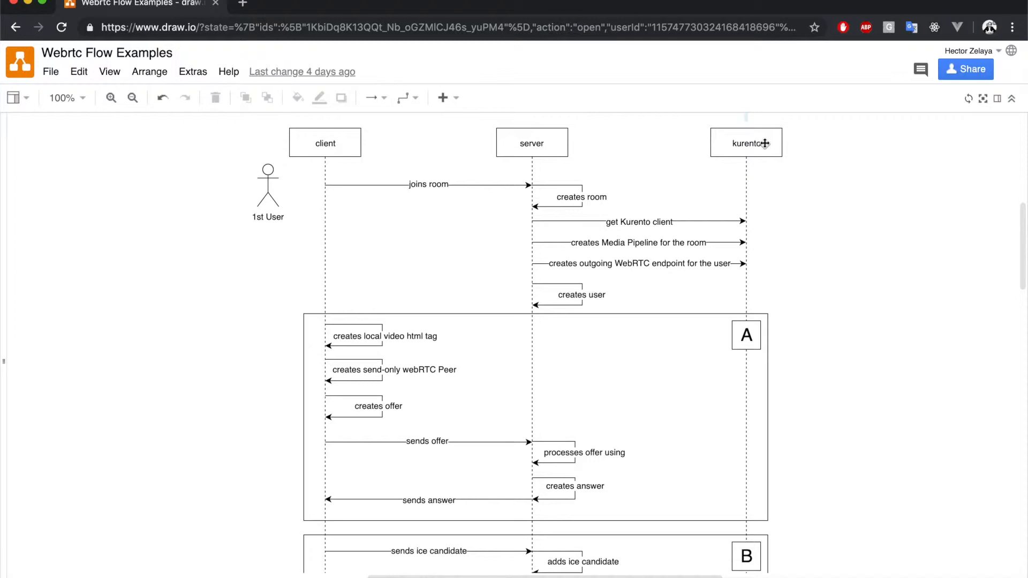
mouse_move(284, 194)
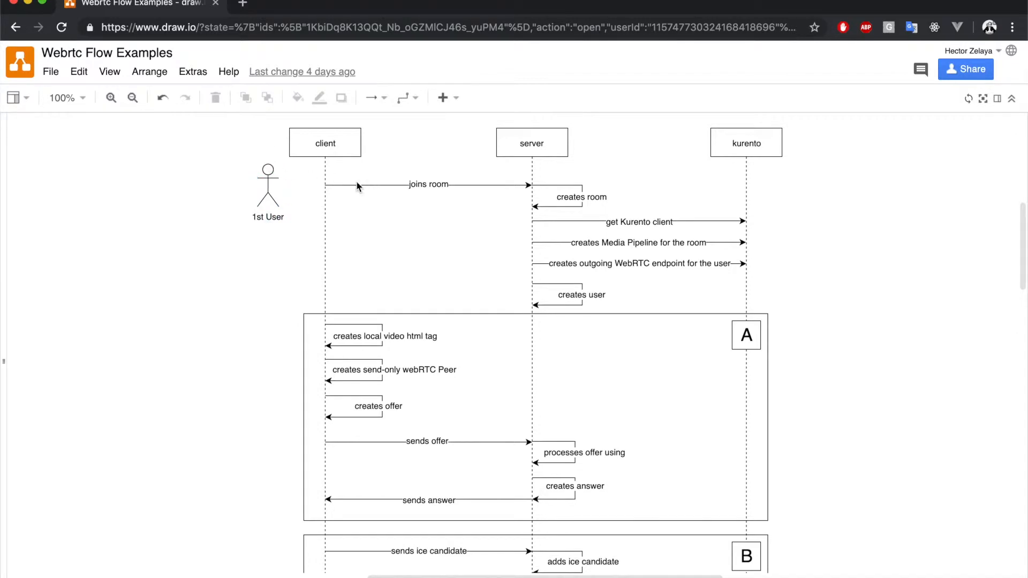
mouse_move(529, 182)
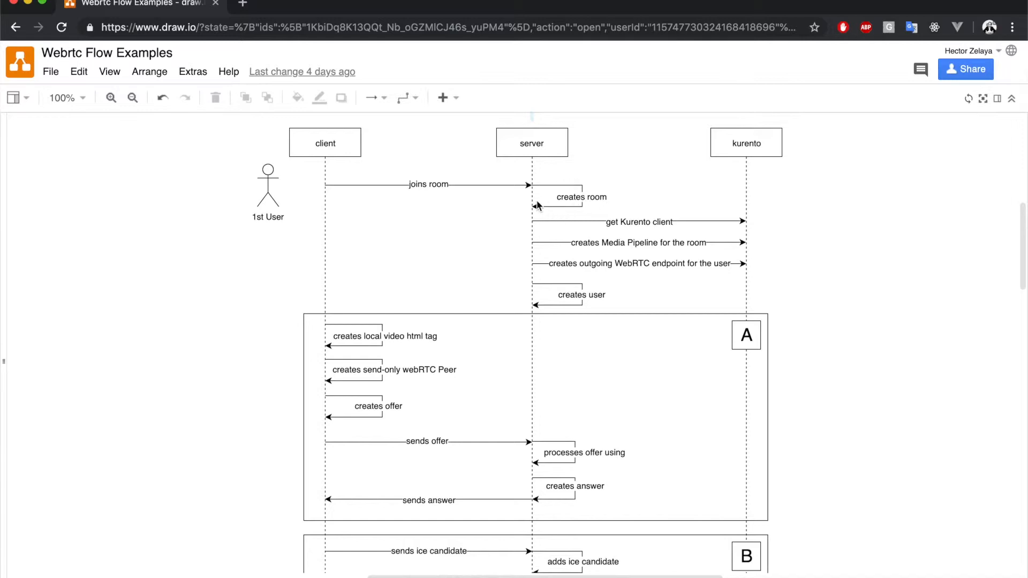
mouse_move(538, 215)
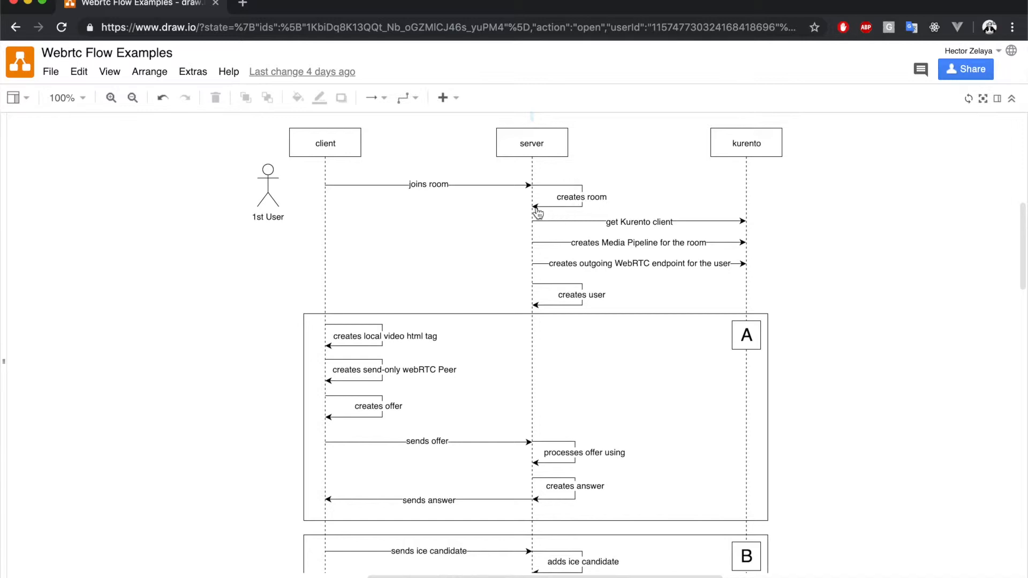
mouse_move(537, 225)
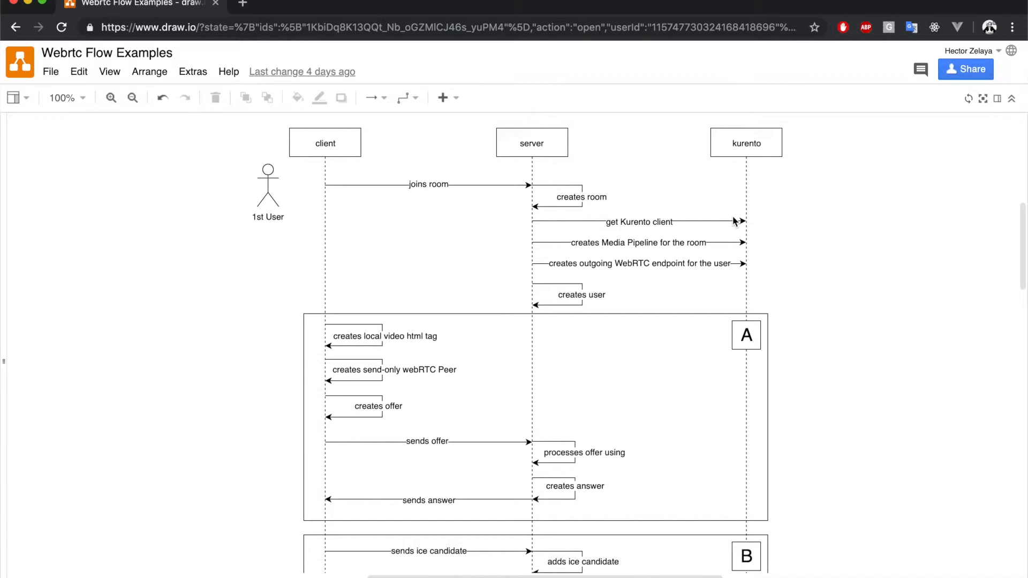
mouse_move(649, 242)
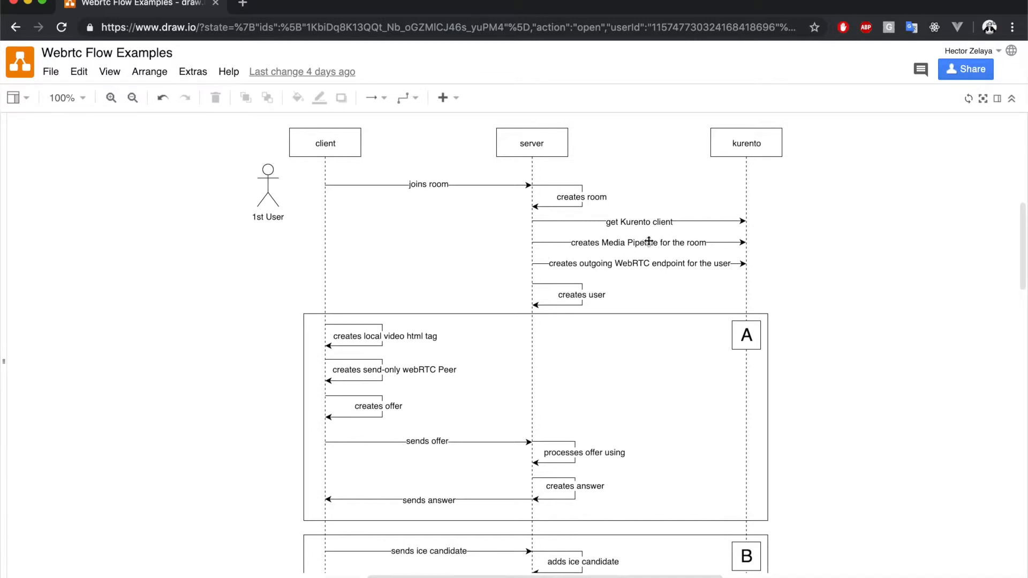
mouse_move(682, 251)
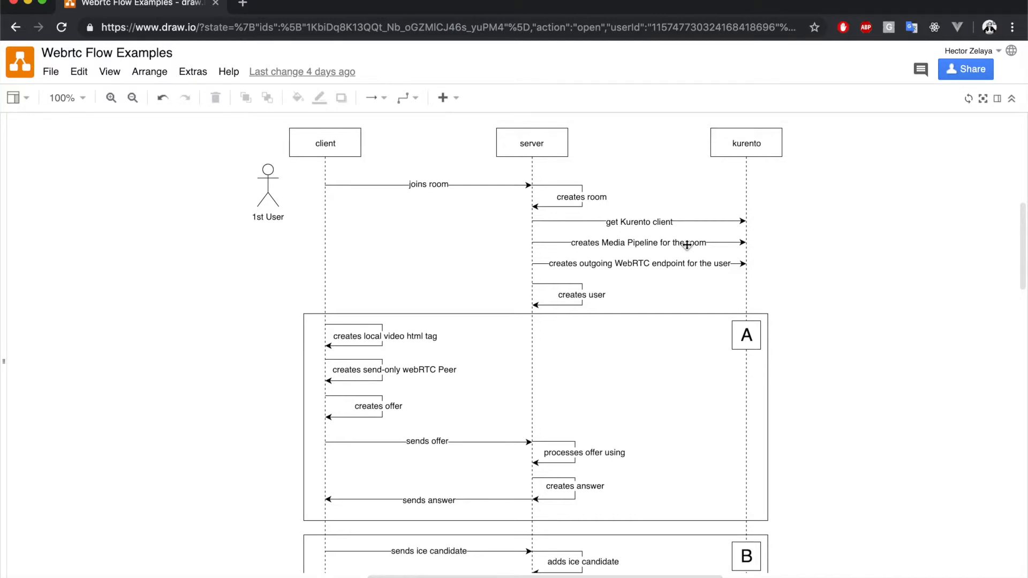
mouse_move(656, 268)
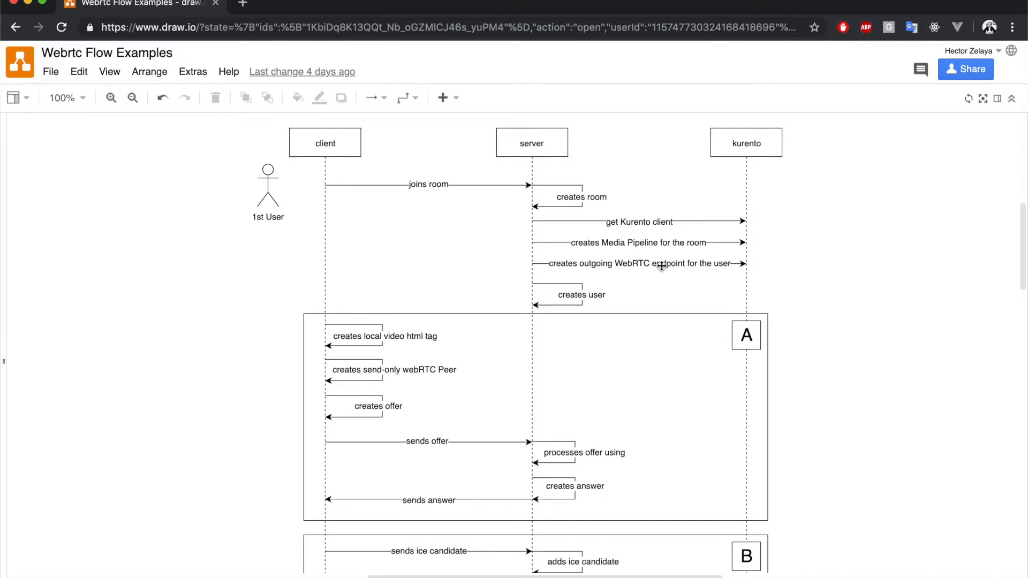
mouse_move(573, 303)
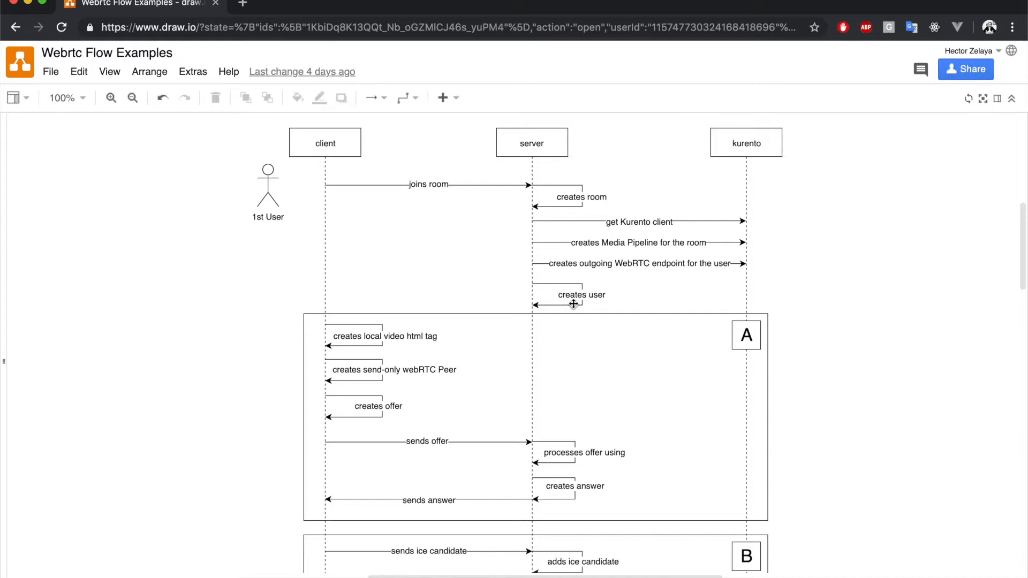
left_click(518, 319)
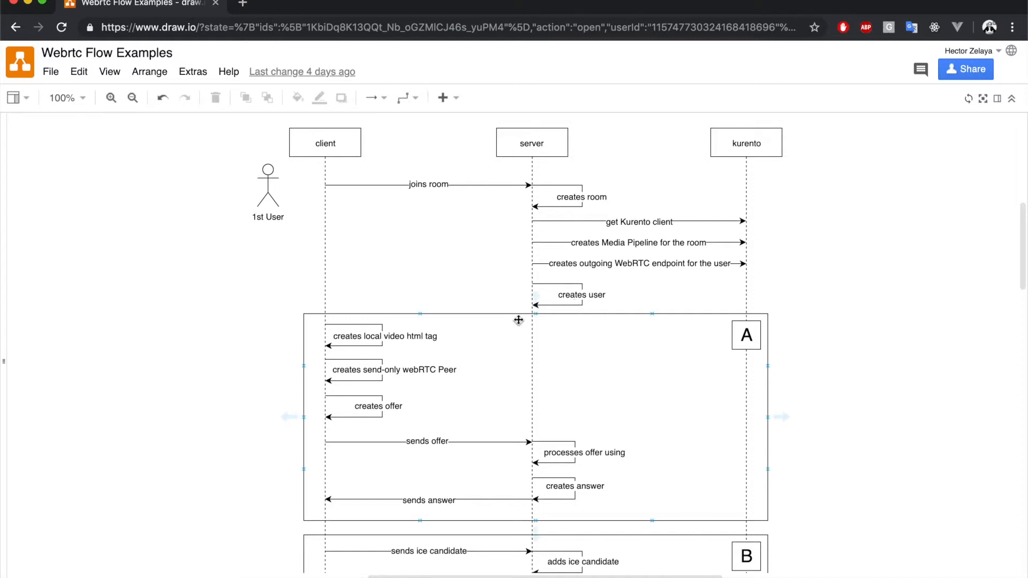
mouse_move(369, 306)
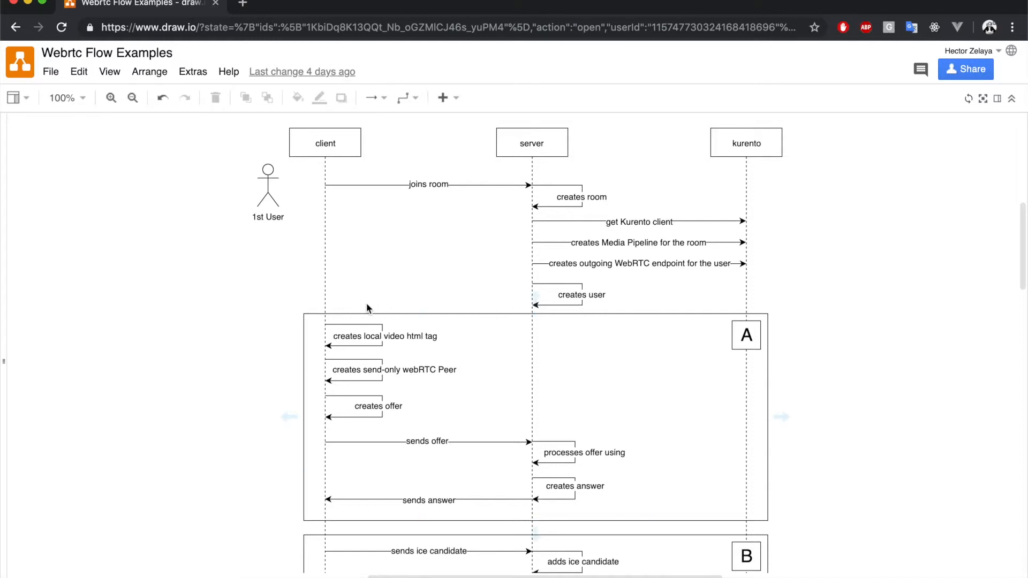
scroll("down", 3)
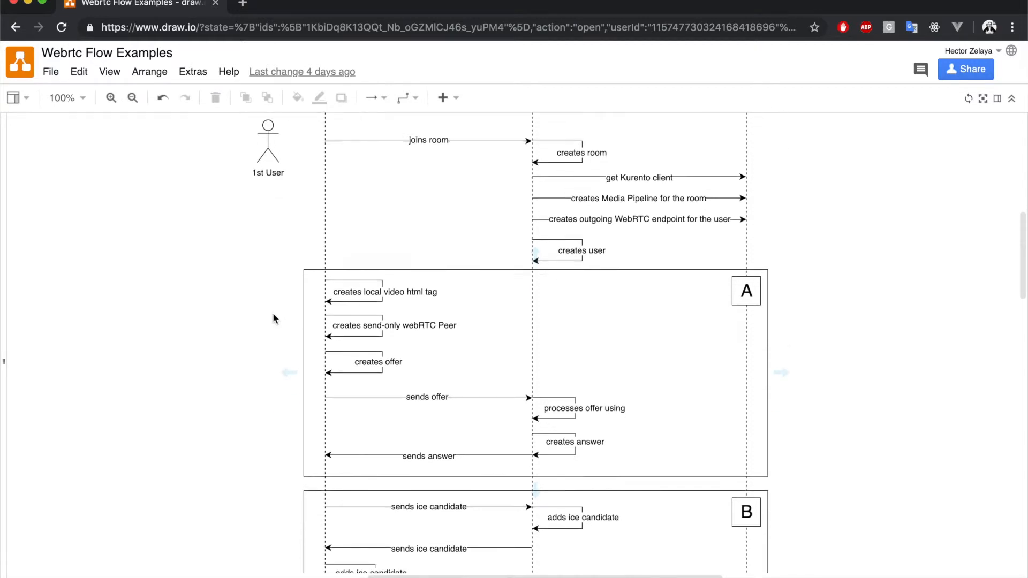
scroll("down", 3)
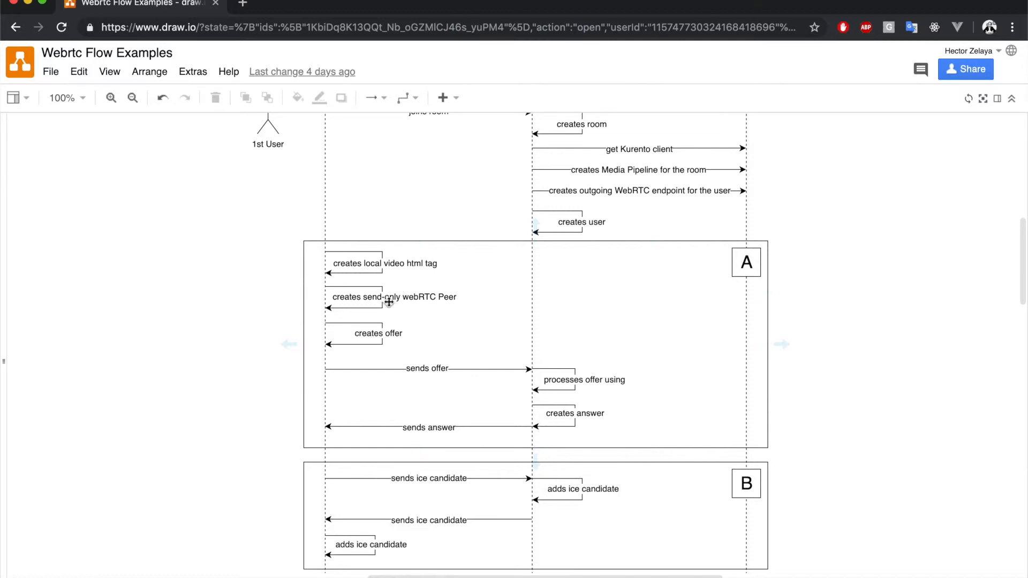
mouse_move(390, 302)
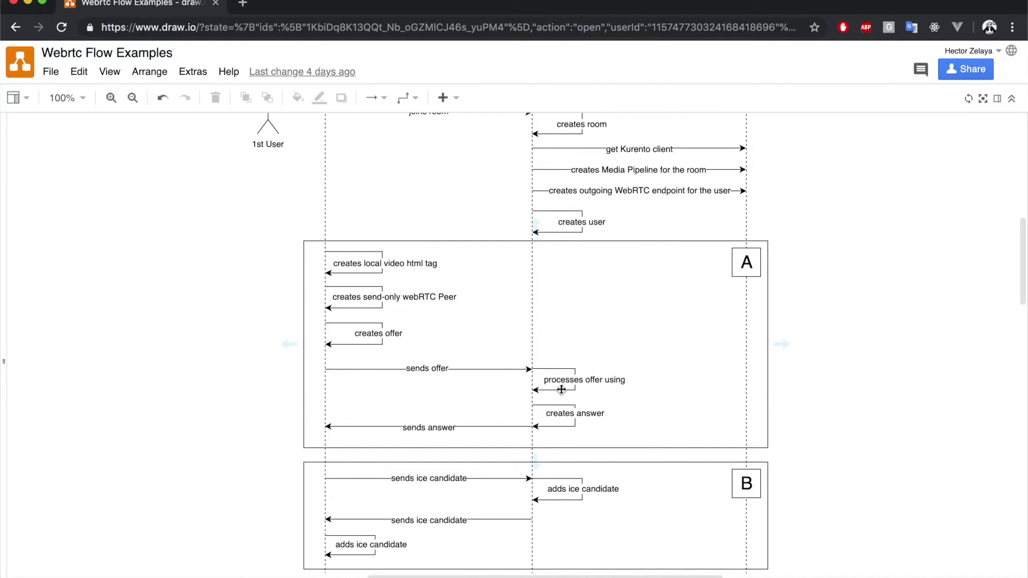
mouse_move(578, 390)
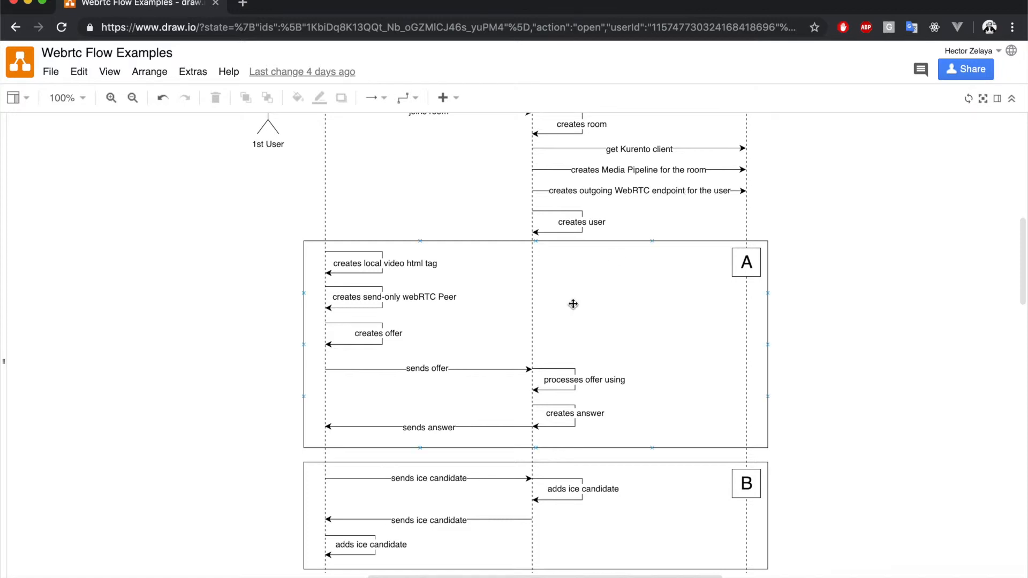
scroll("down", 3)
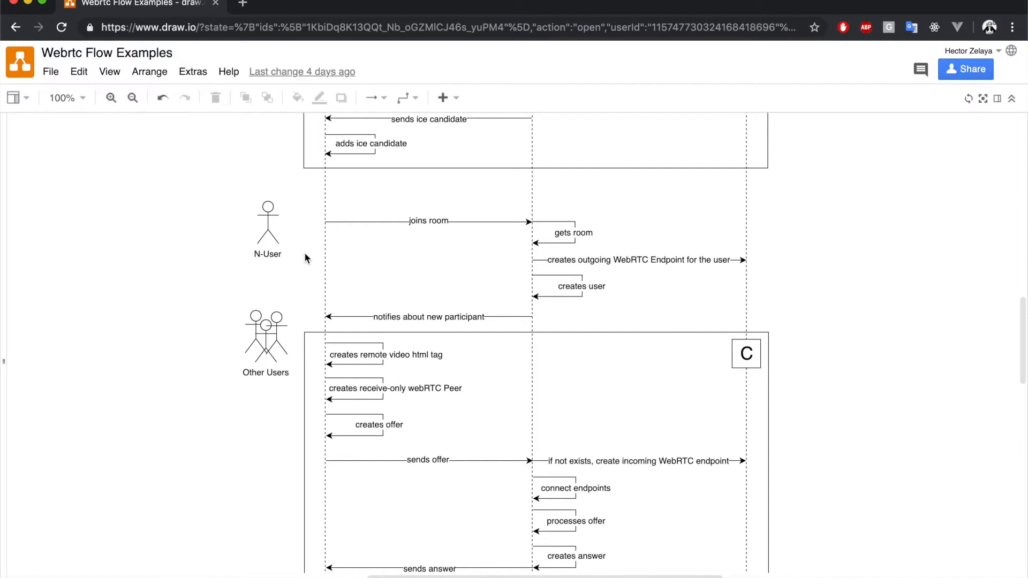
mouse_move(434, 234)
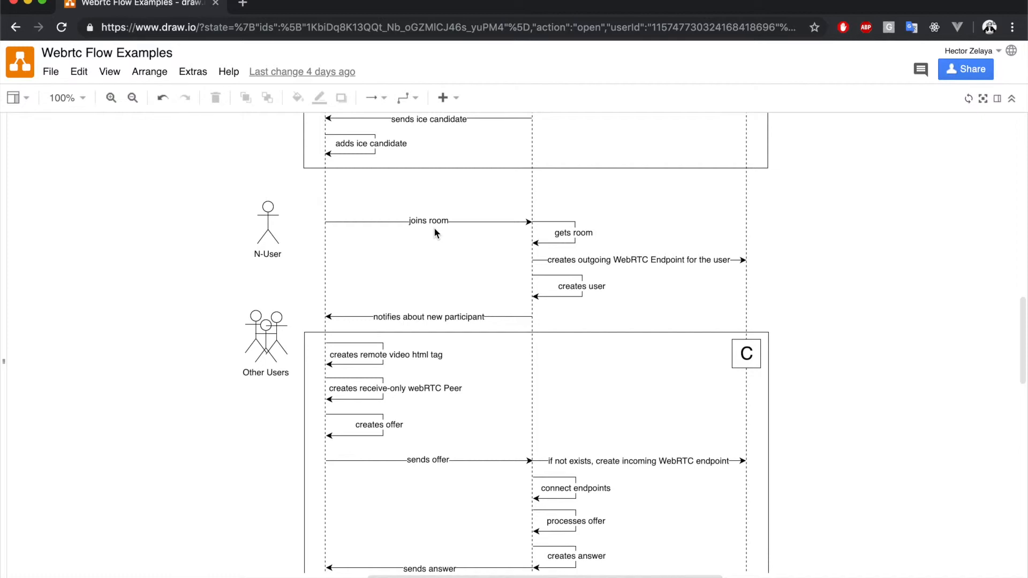
mouse_move(722, 236)
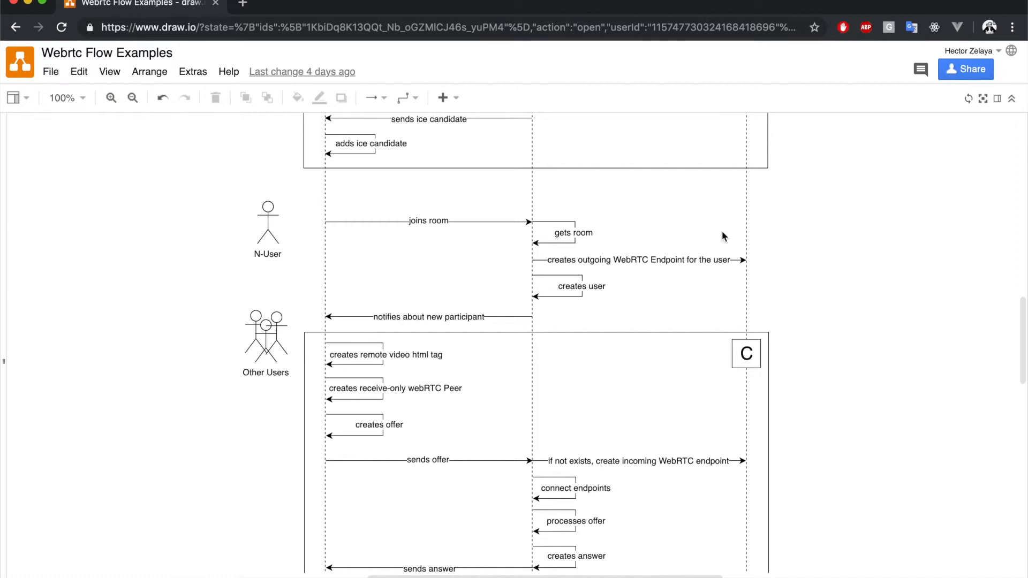
mouse_move(563, 240)
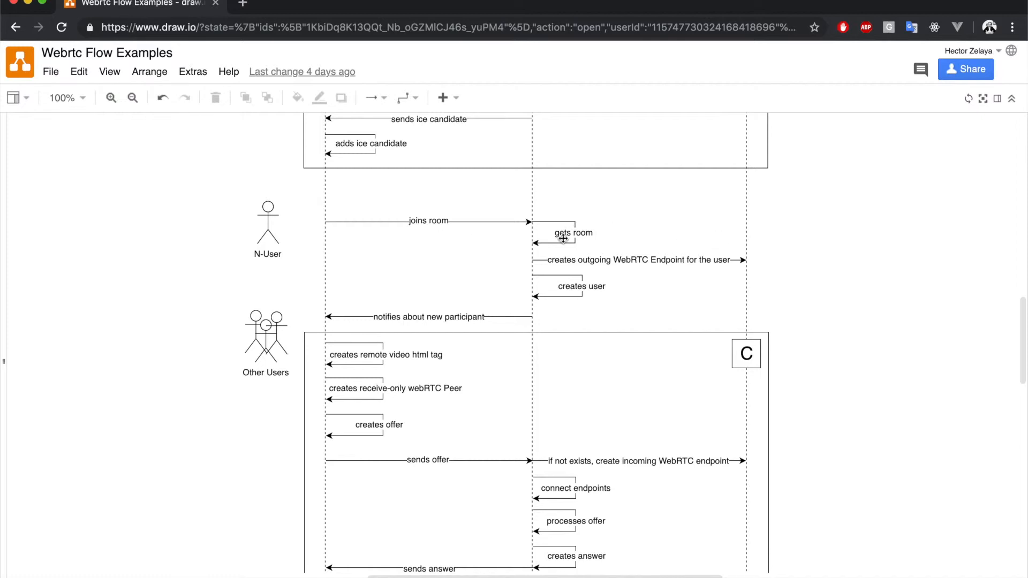
mouse_move(573, 236)
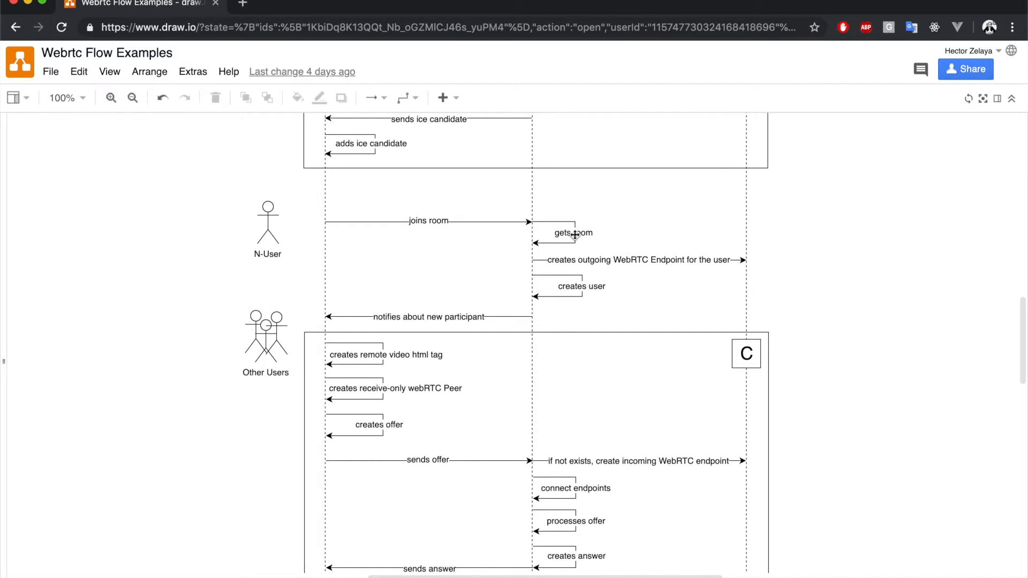
mouse_move(644, 264)
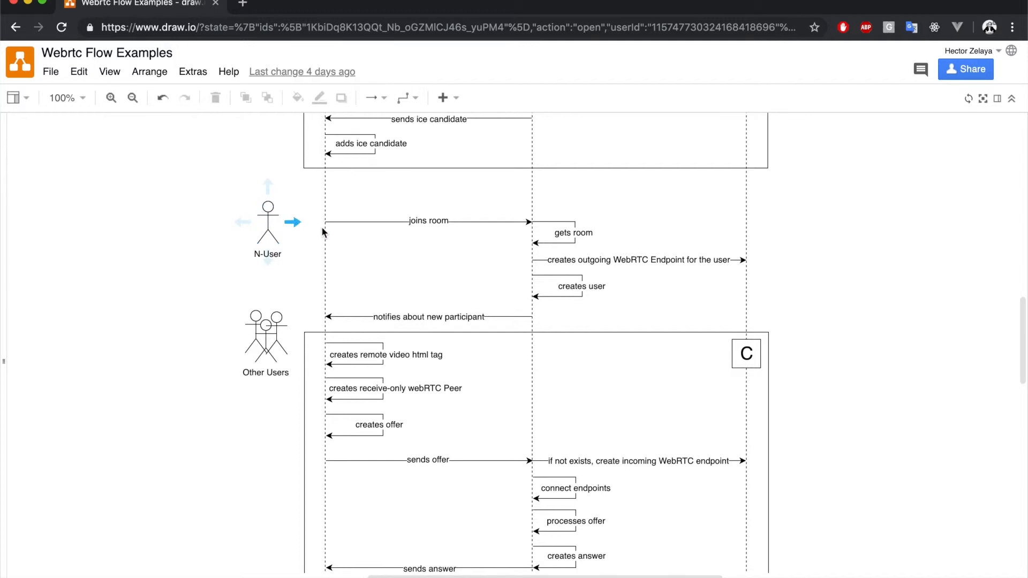
mouse_move(491, 295)
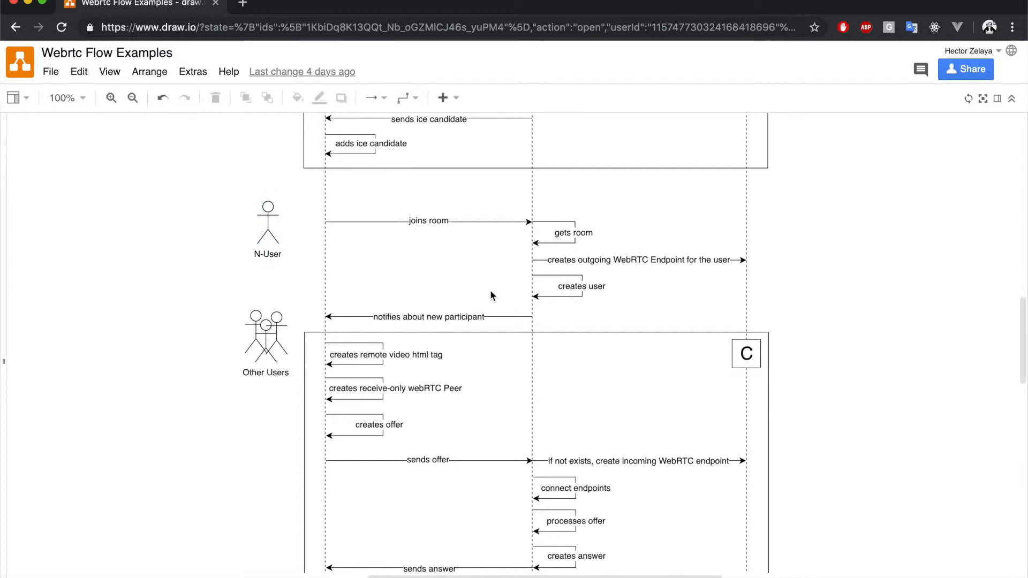
mouse_move(418, 342)
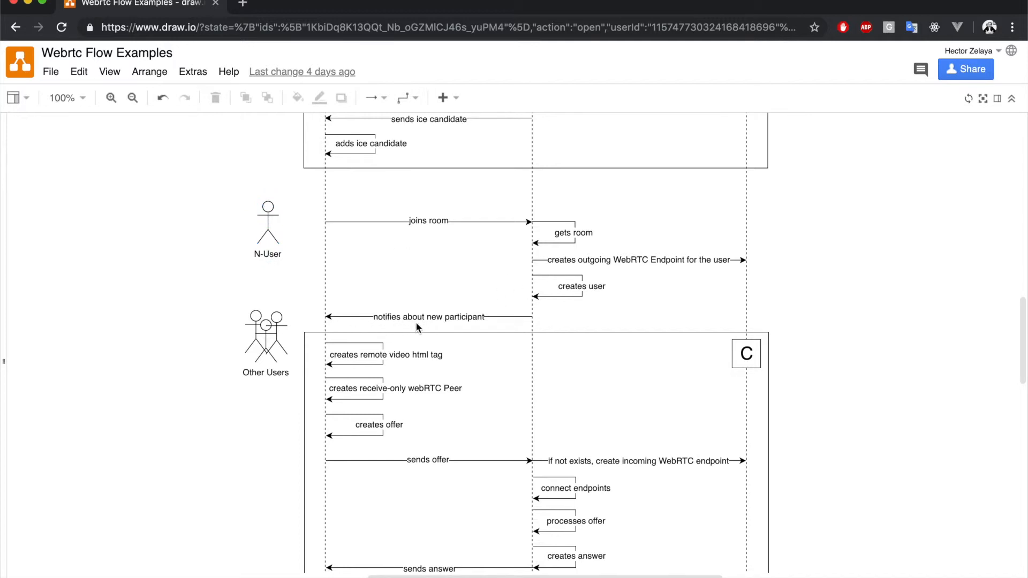
mouse_move(298, 335)
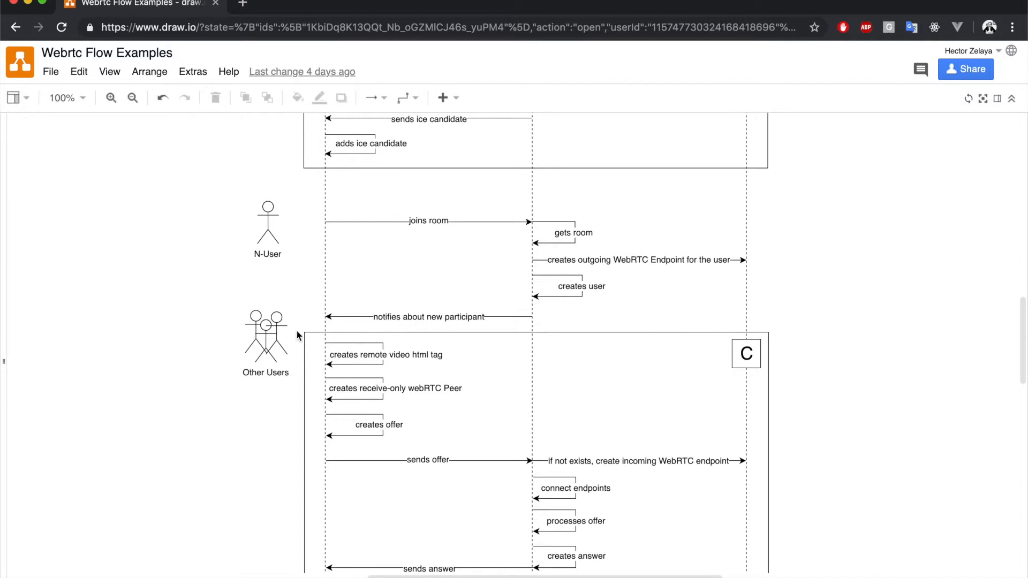
mouse_move(326, 372)
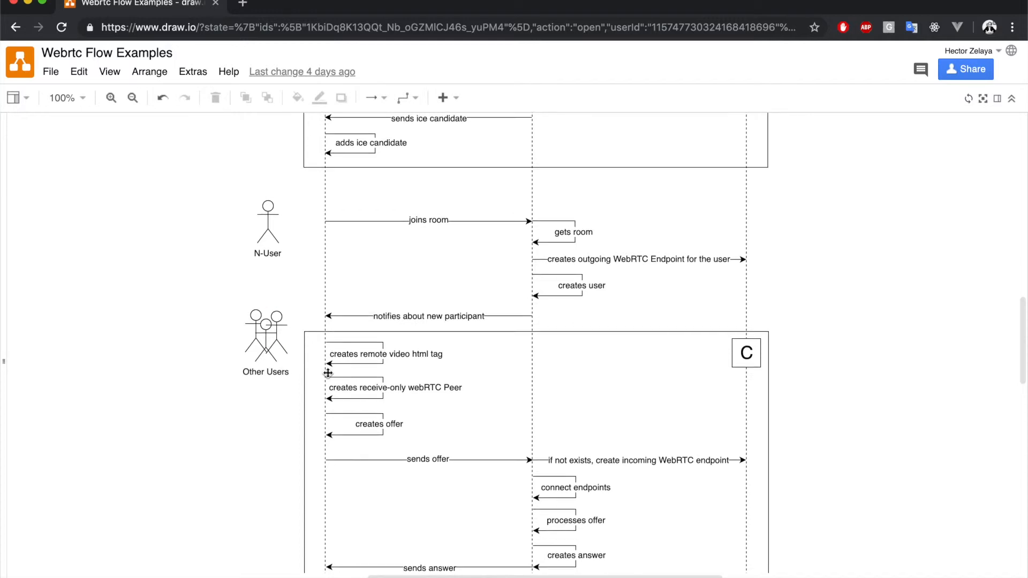
scroll("down", 3)
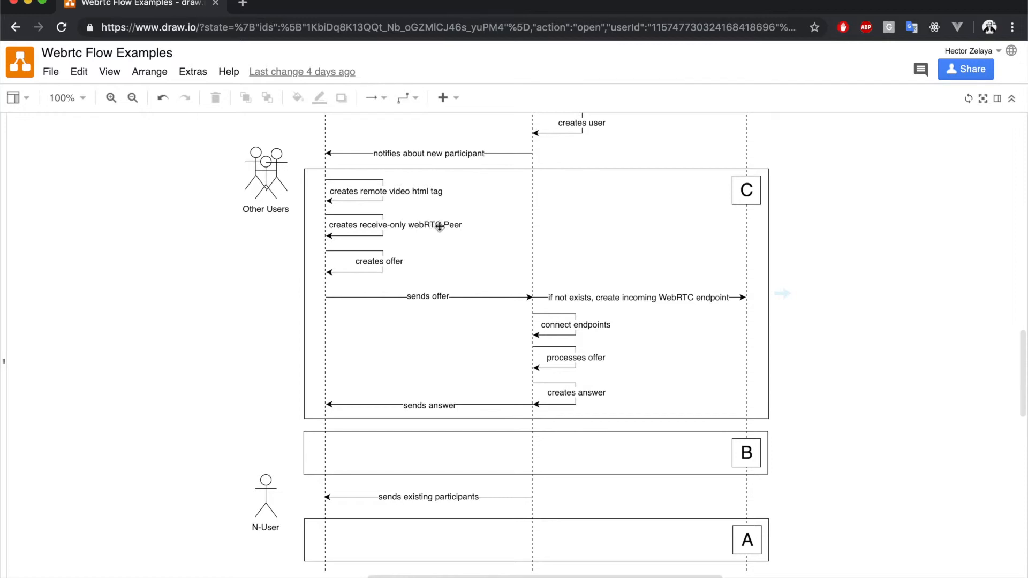
mouse_move(439, 228)
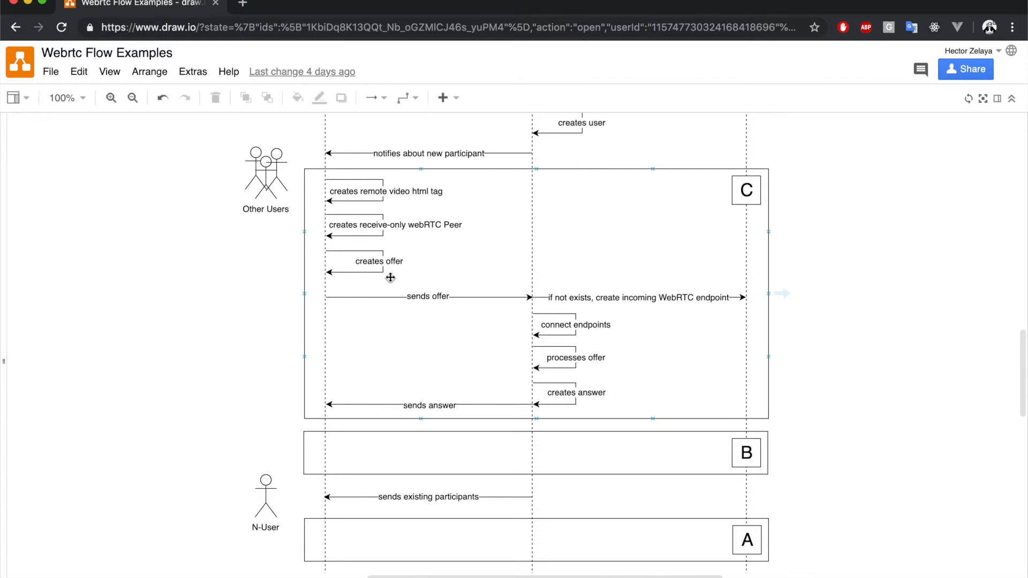
mouse_move(531, 298)
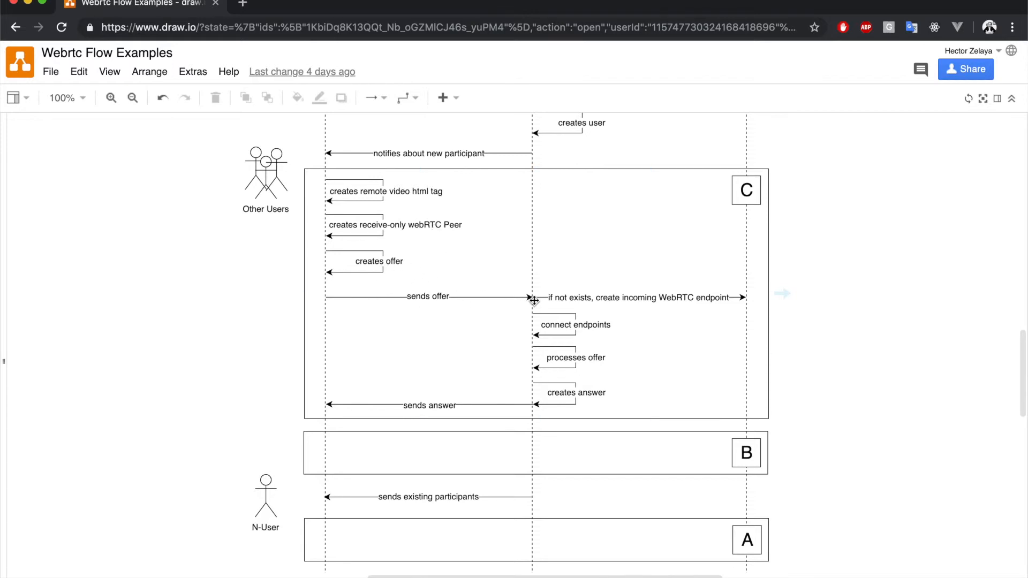
mouse_move(587, 302)
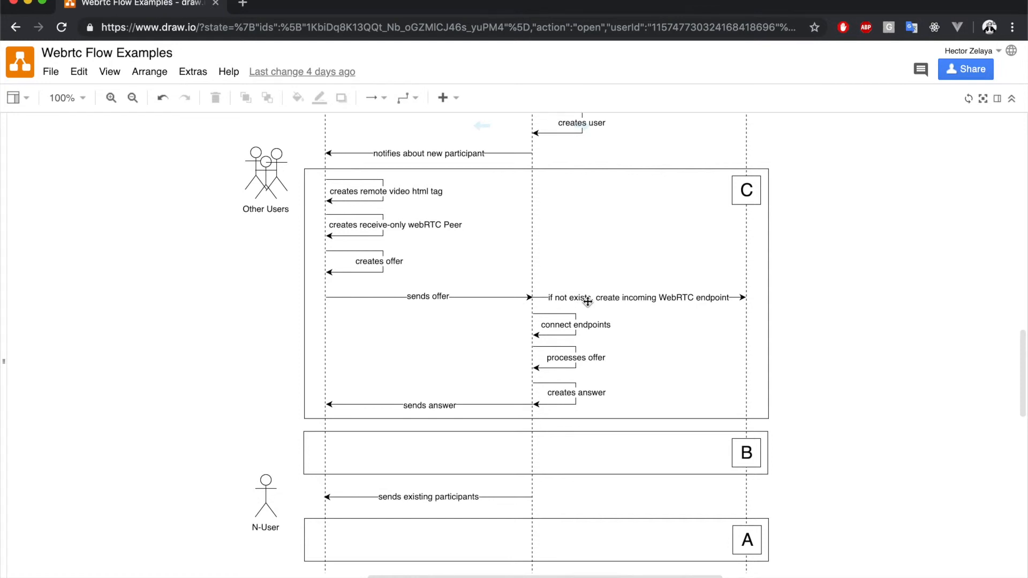
mouse_move(664, 304)
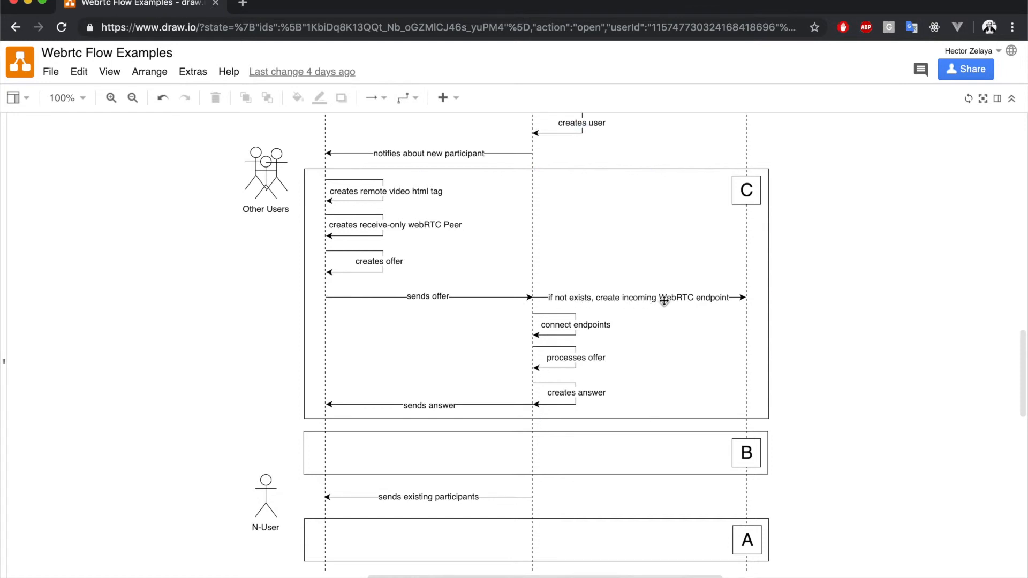
mouse_move(666, 301)
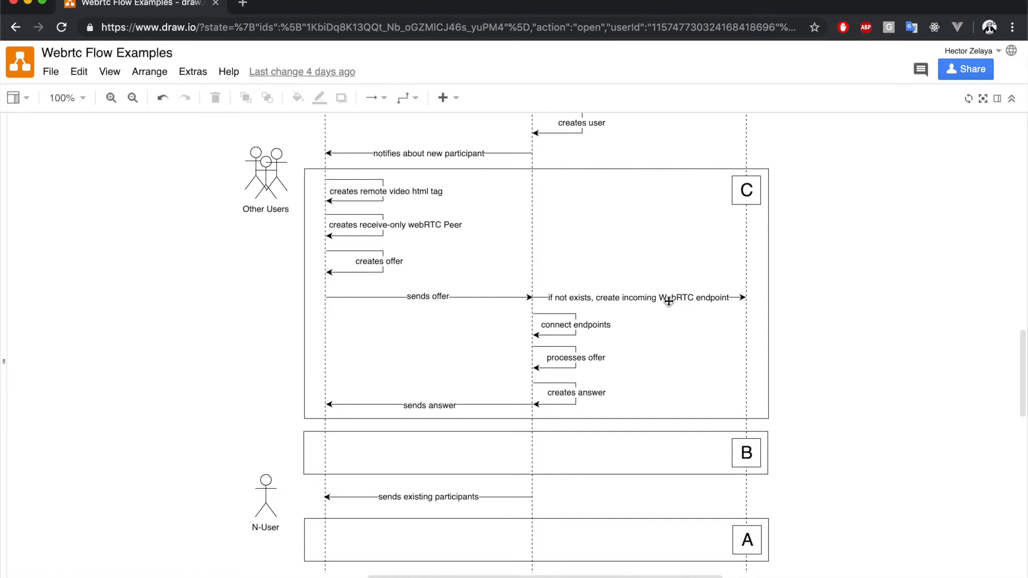
scroll("up", 3)
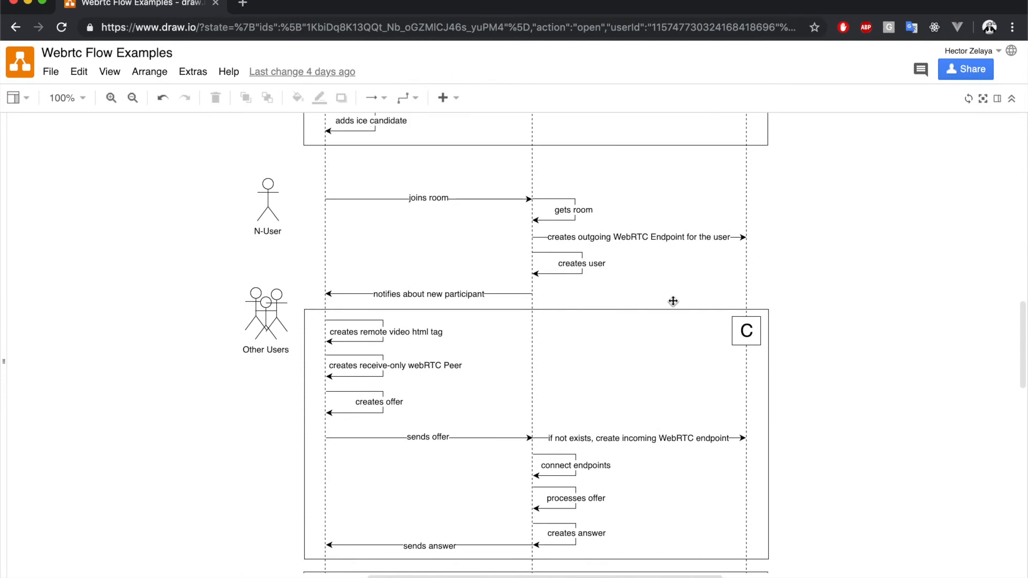
scroll("up", 3)
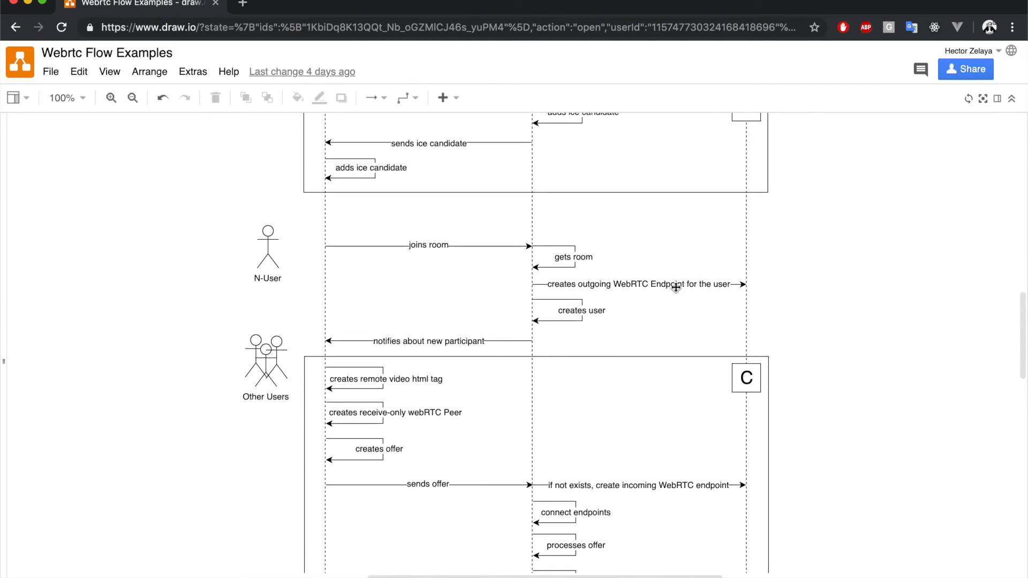
scroll("down", 3)
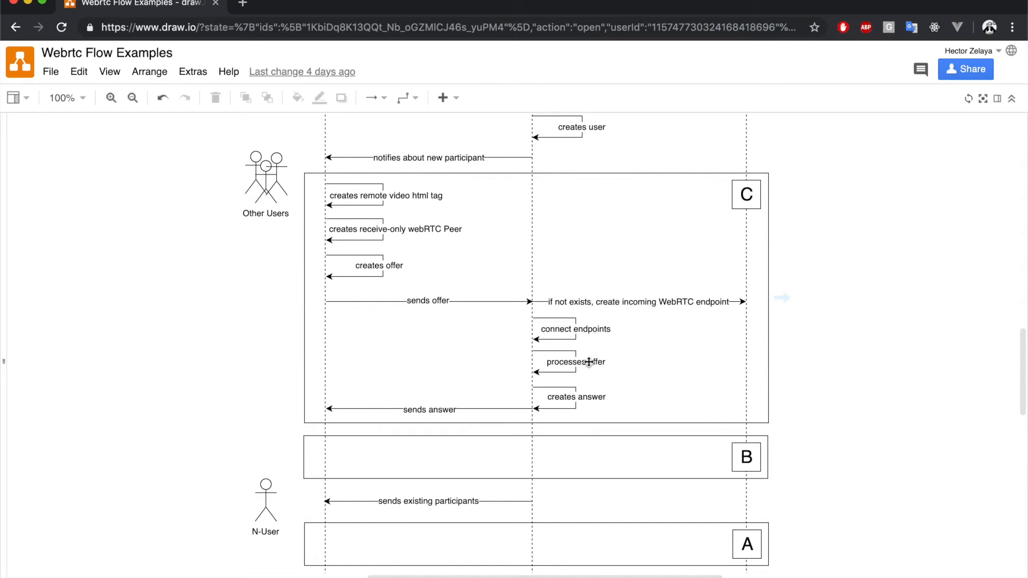
mouse_move(571, 401)
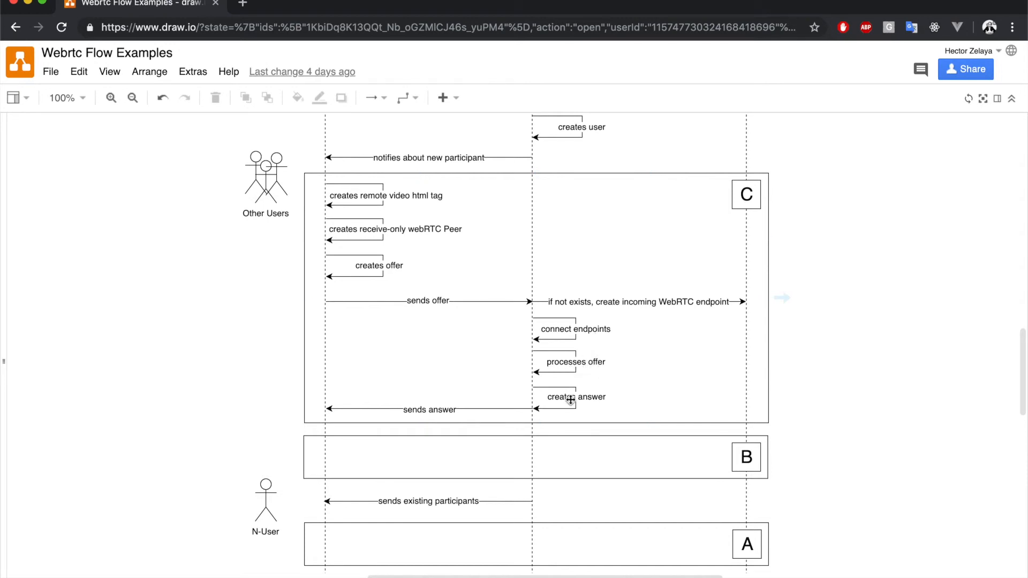
mouse_move(393, 409)
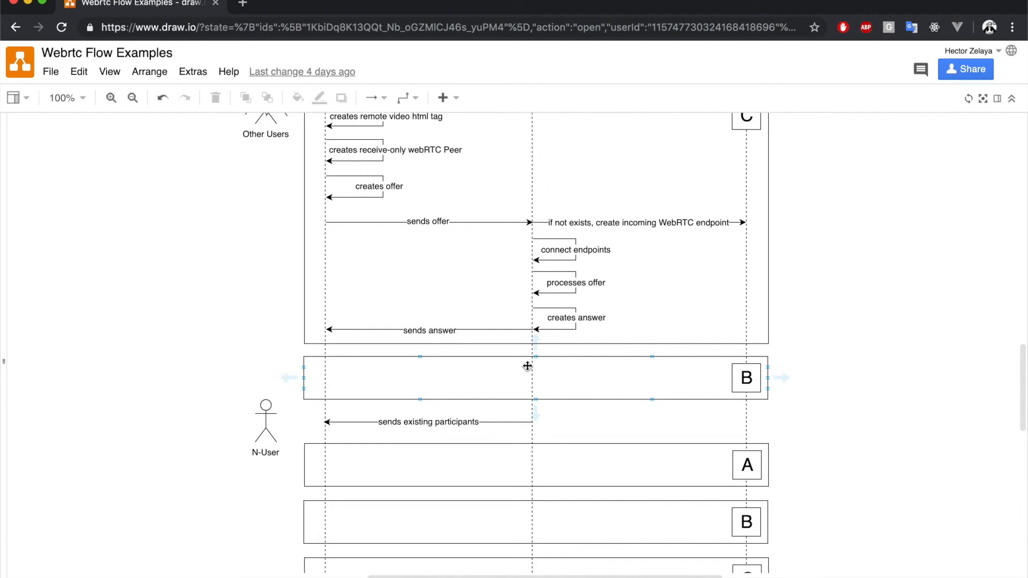
Step: Scroll the canvas down to the SFU Media Server diagram with Users A, B and C
scroll("down", 3)
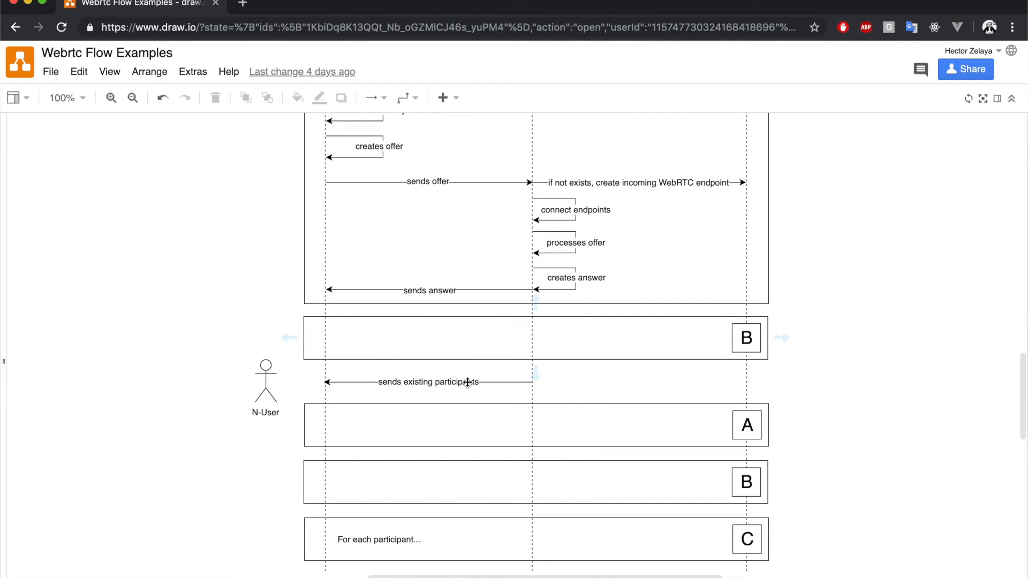
mouse_move(444, 386)
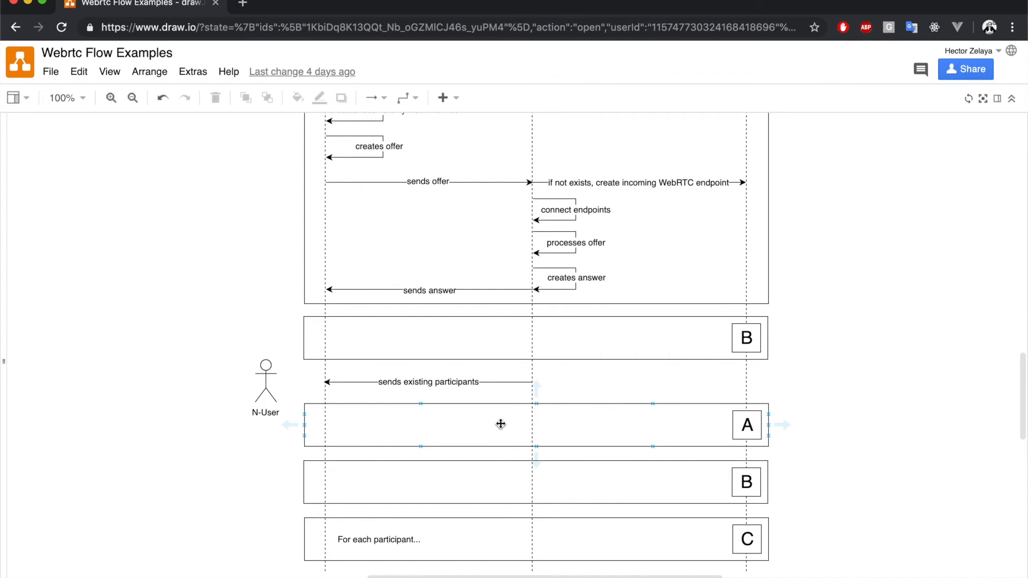
scroll("down", 3)
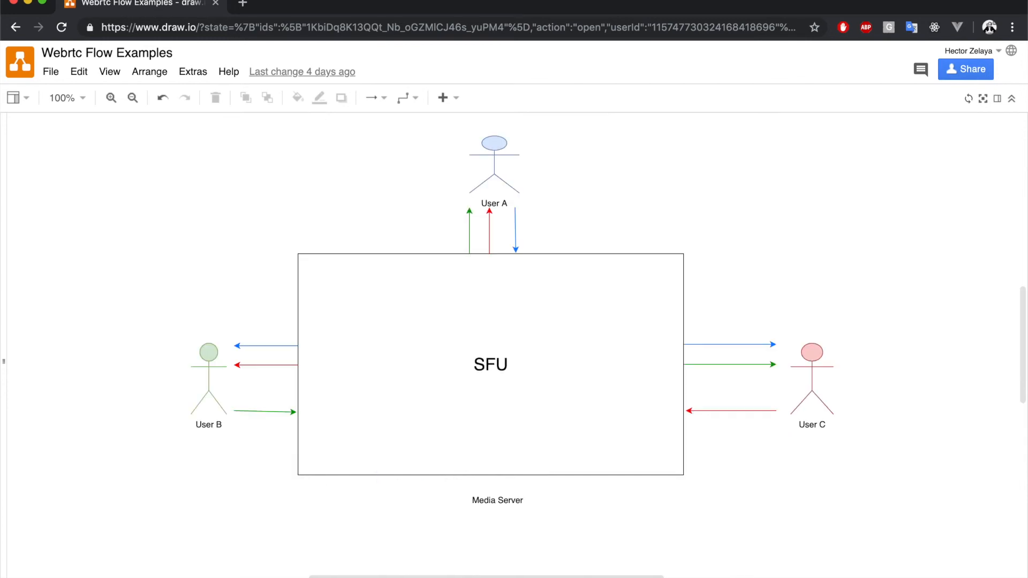
Step: Select the SFU media server rectangle to start adding per-user In/Out endpoints
left_click(479, 366)
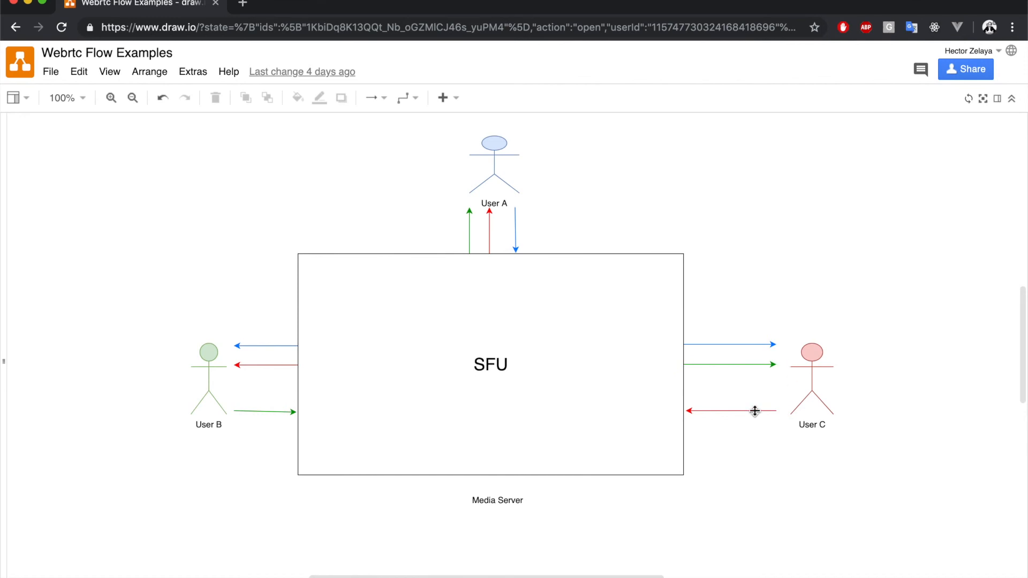
left_click(509, 371)
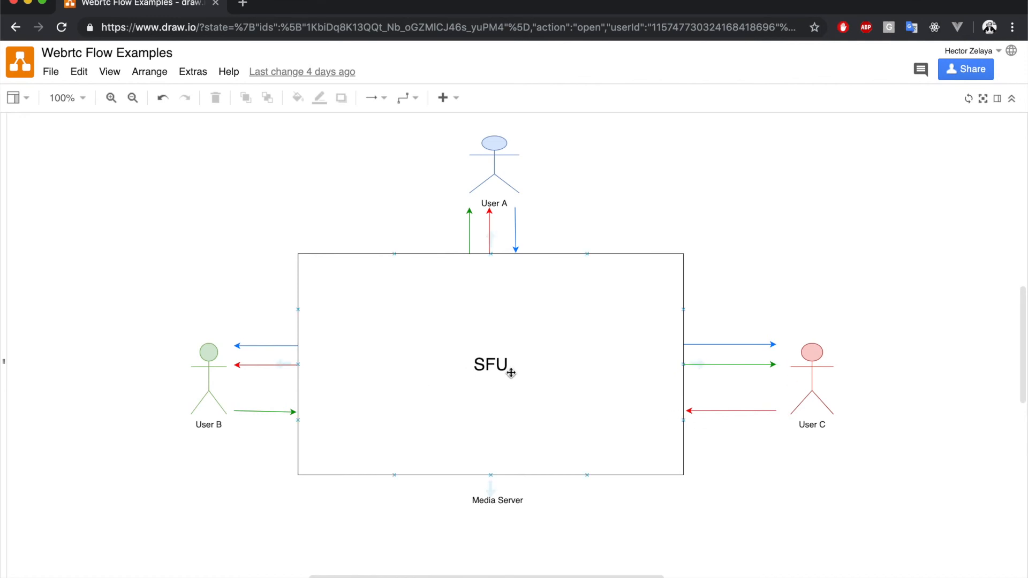
mouse_move(270, 377)
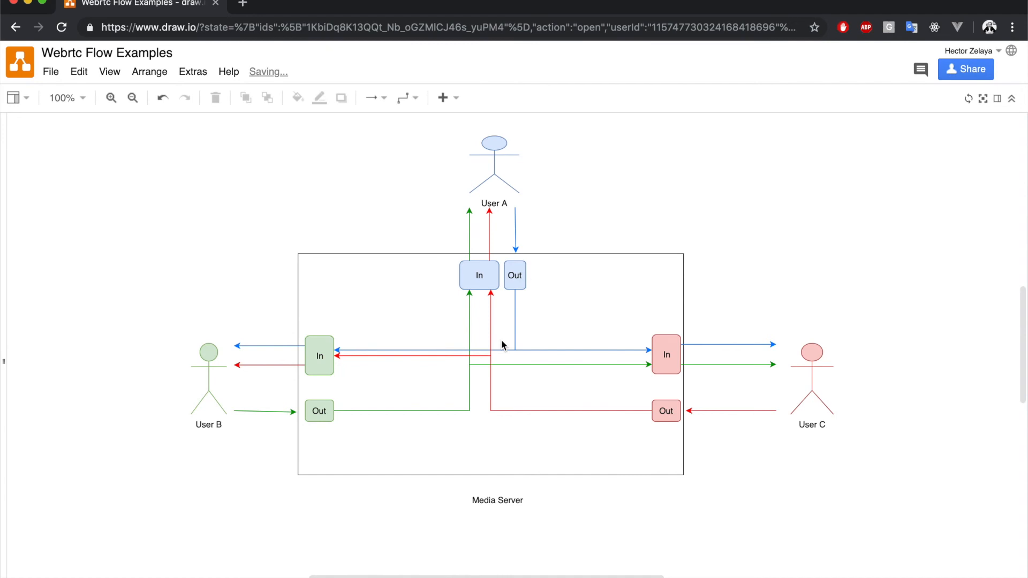
left_click(666, 355)
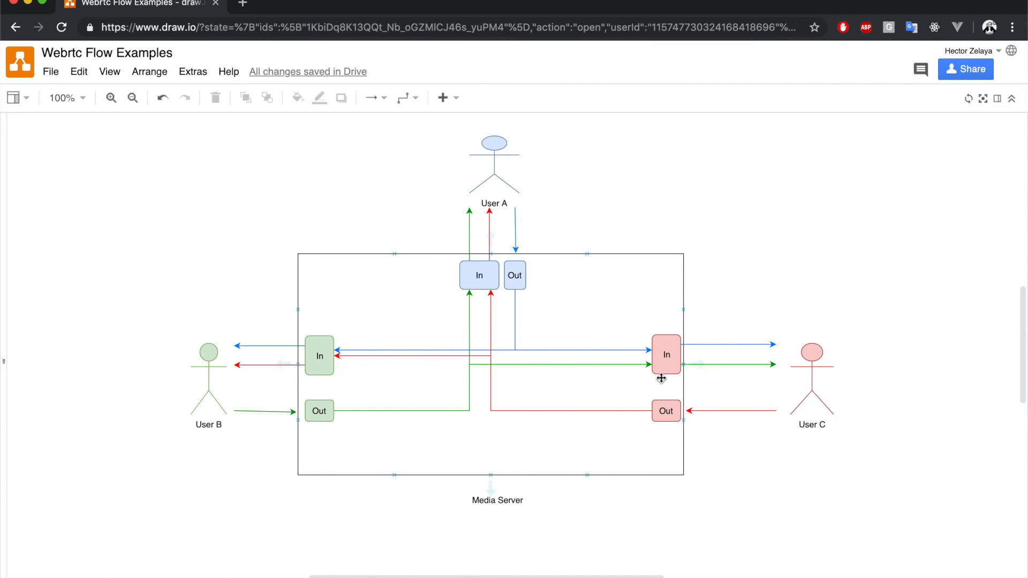
left_click(666, 426)
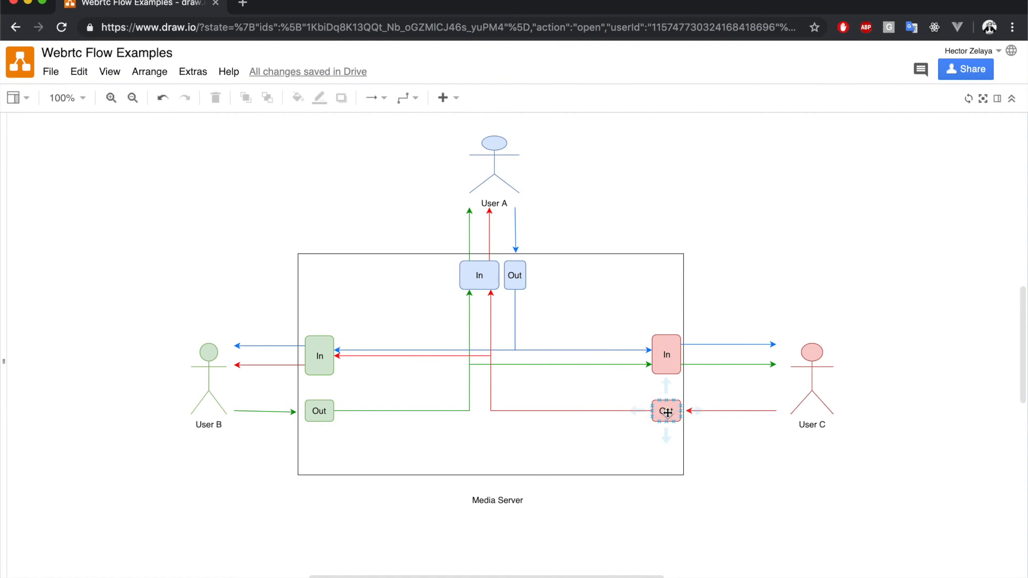
type("Out")
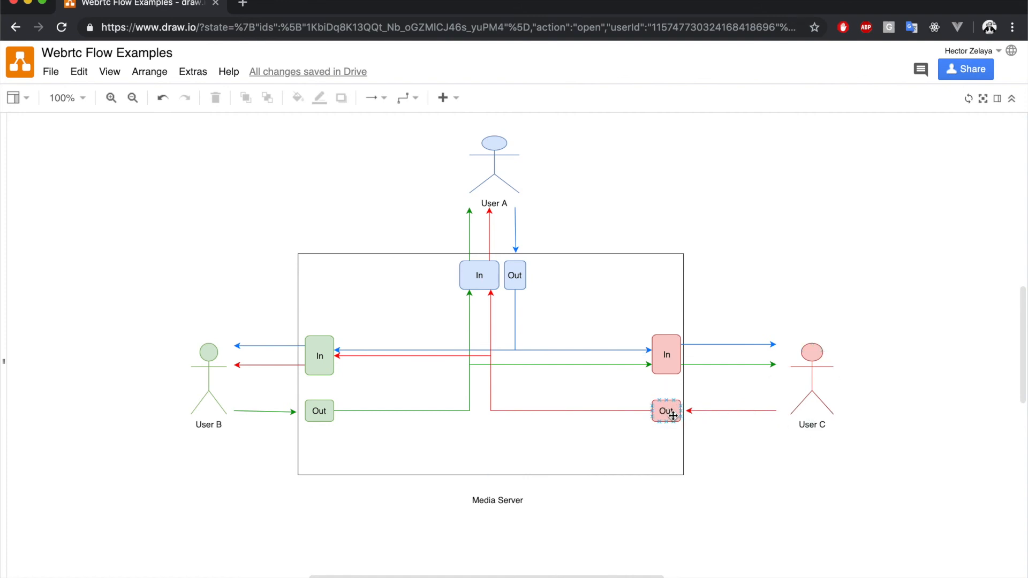
left_click(664, 411)
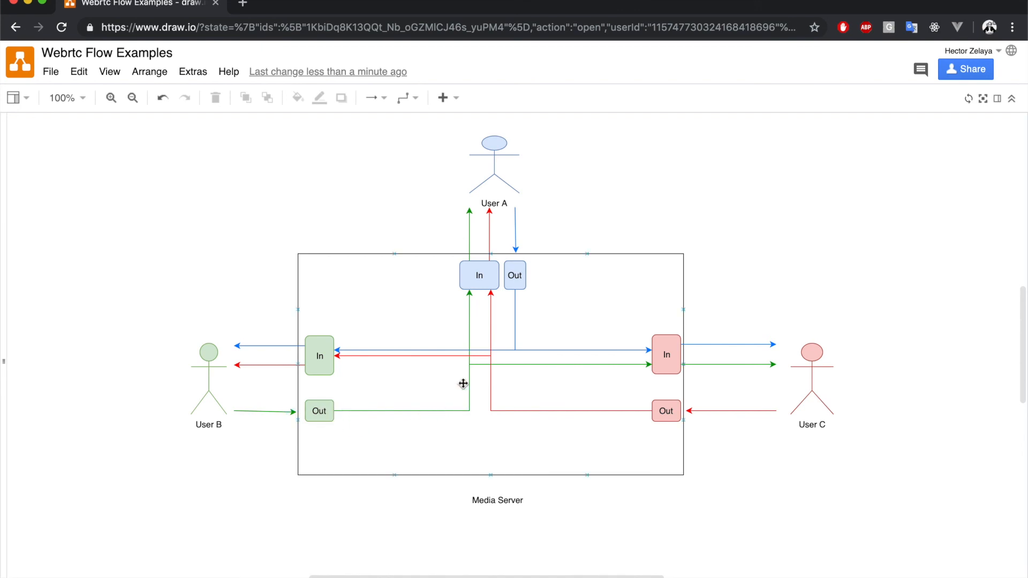
mouse_move(611, 421)
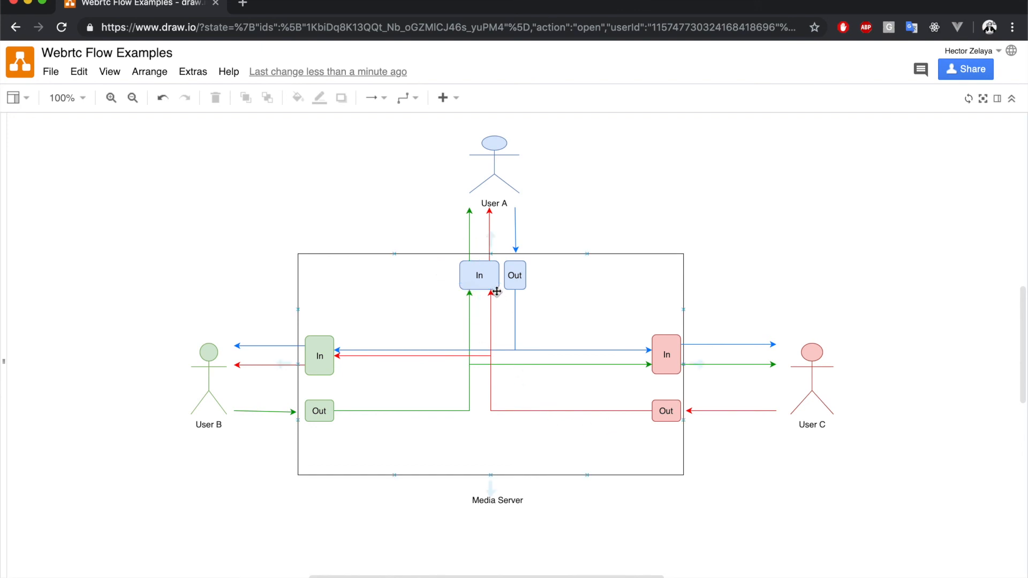
left_click(495, 160)
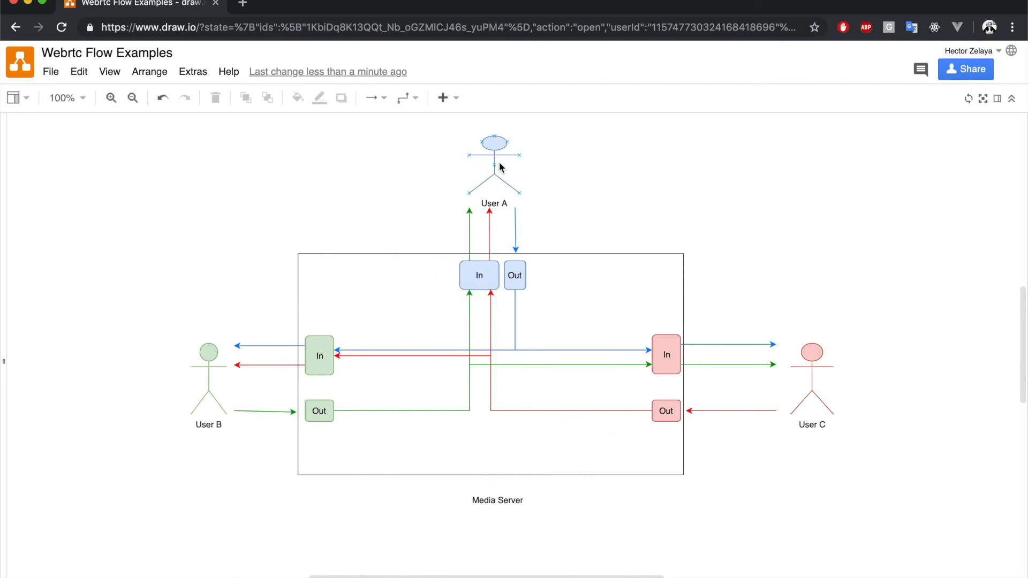
left_click(479, 275)
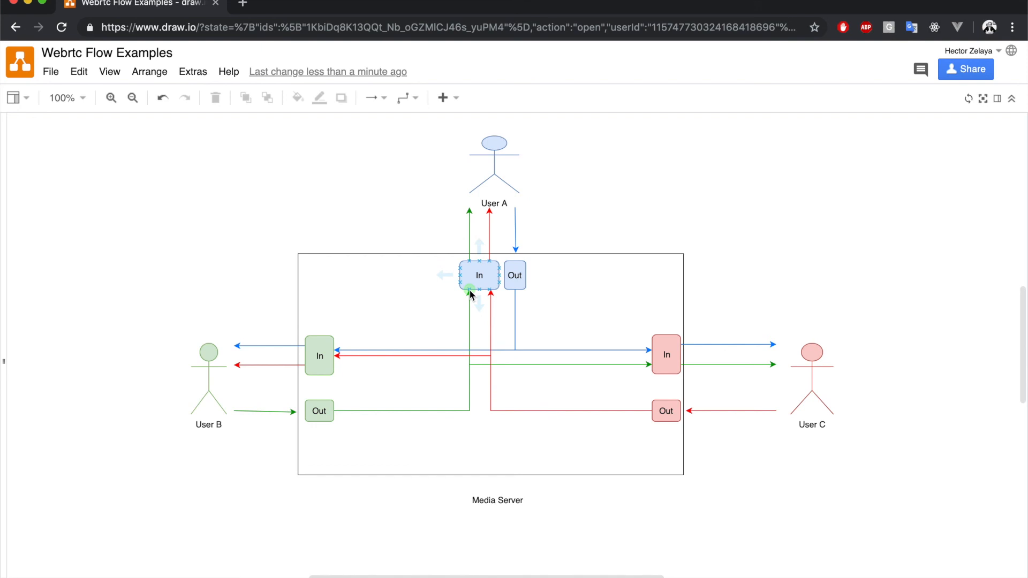